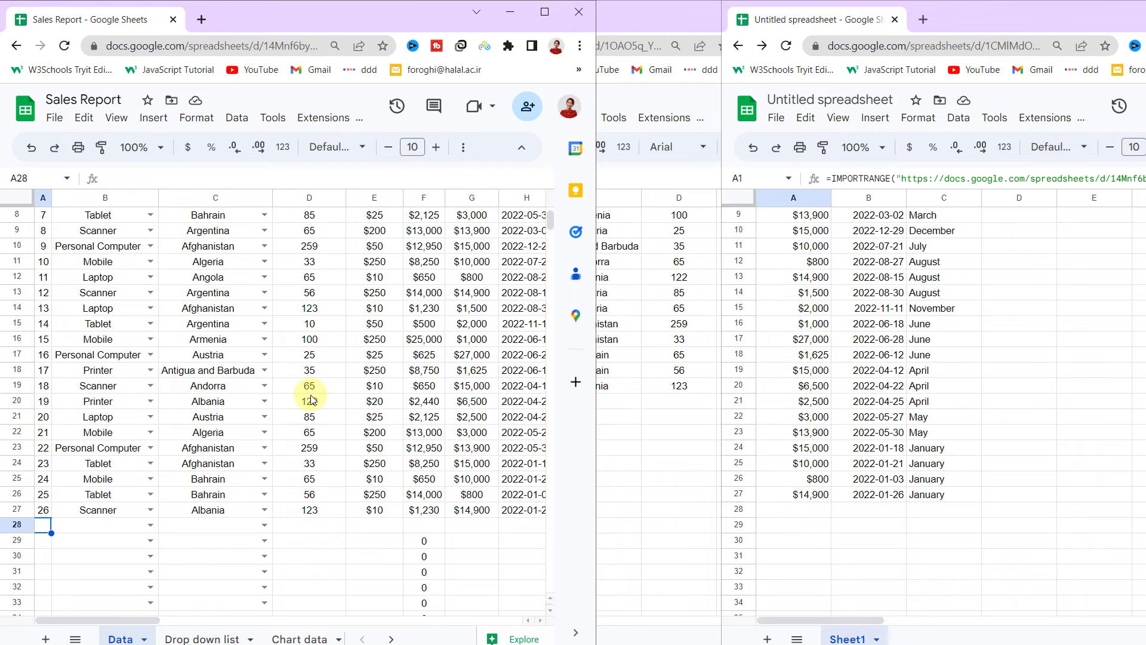
Step: Fill row 28 of Sales Report with Id 27, Scanner, Antigua and Barbuda, 20 so the importing sheet updates
{"action": "scroll", "scroll_direction": "up", "scroll_amount": 3}
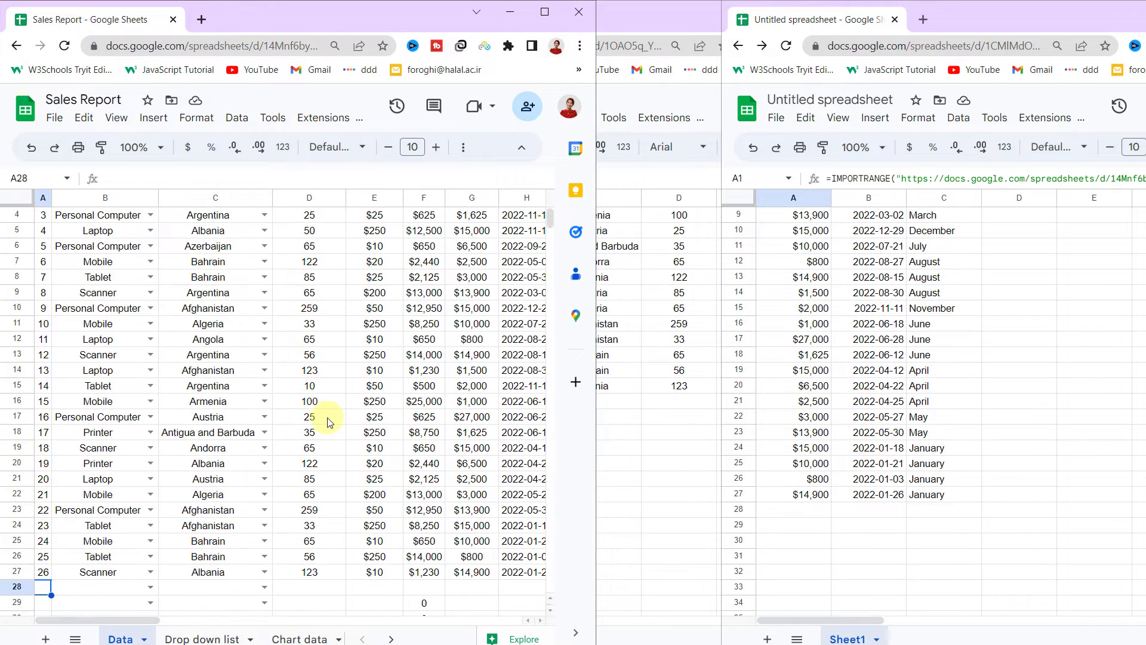
{"action": "scroll", "scroll_direction": "up", "scroll_amount": 3}
{"action": "type", "text": "27"}
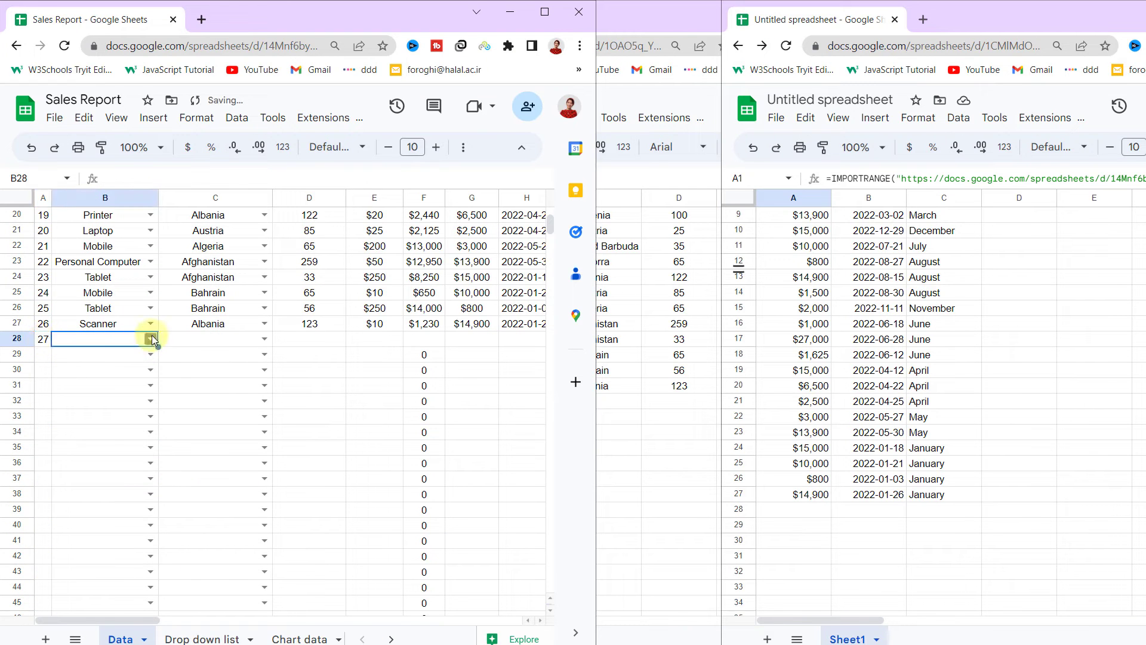
{"action": "type", "text": "20"}
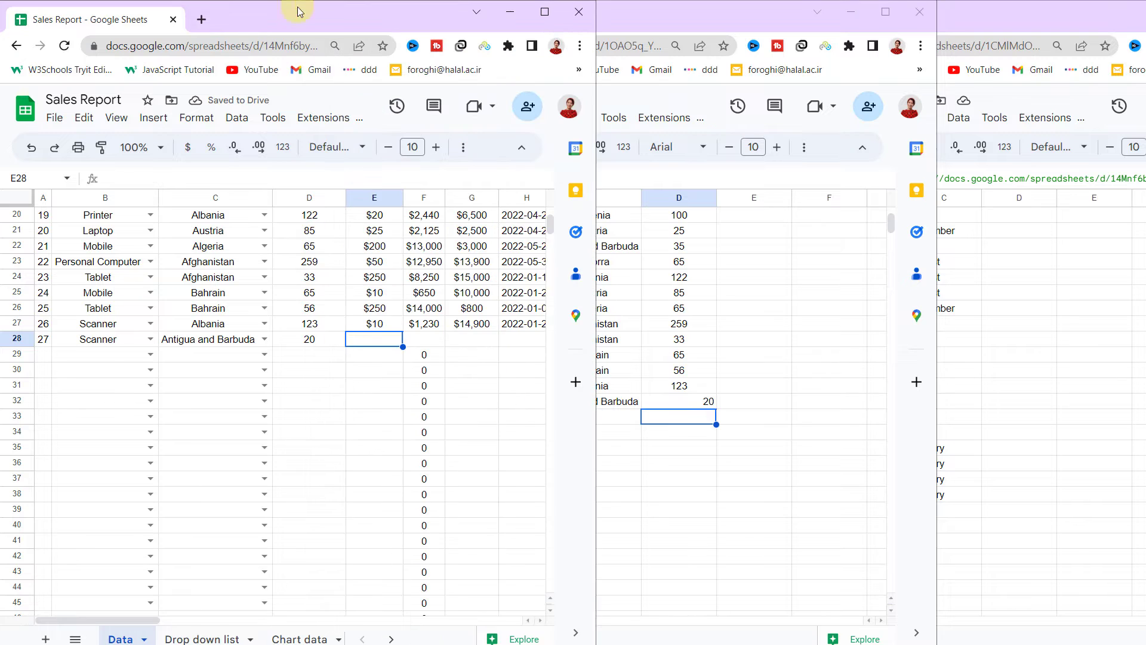
{"action": "type", "text": "5"}
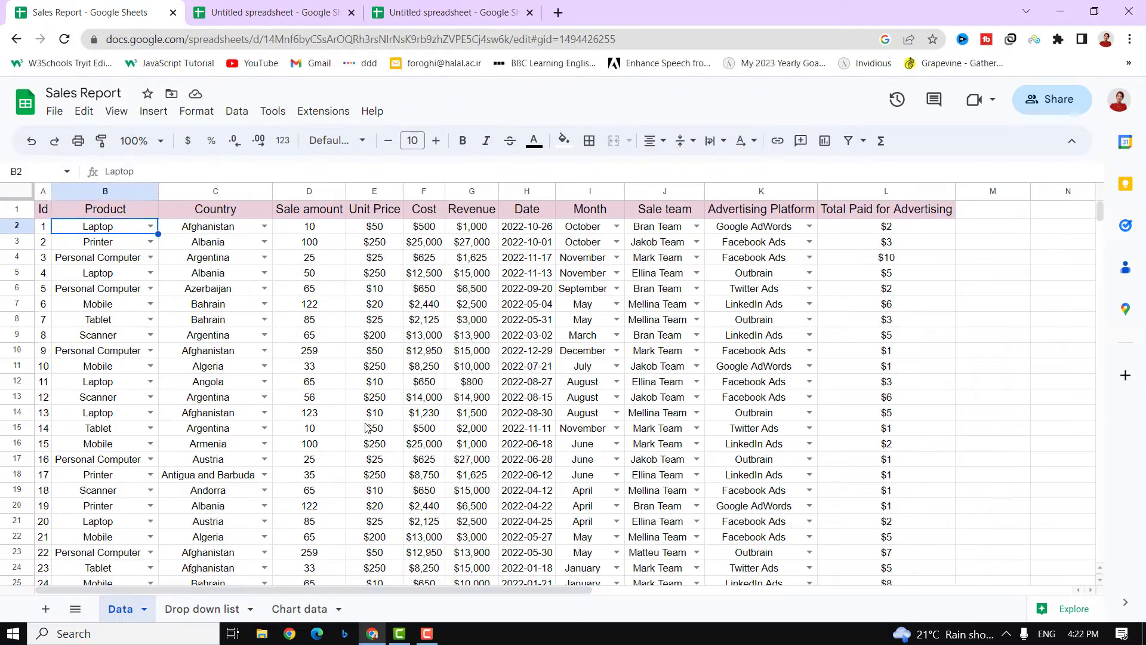
{"action": "left_click", "coordinate": [43, 225]}
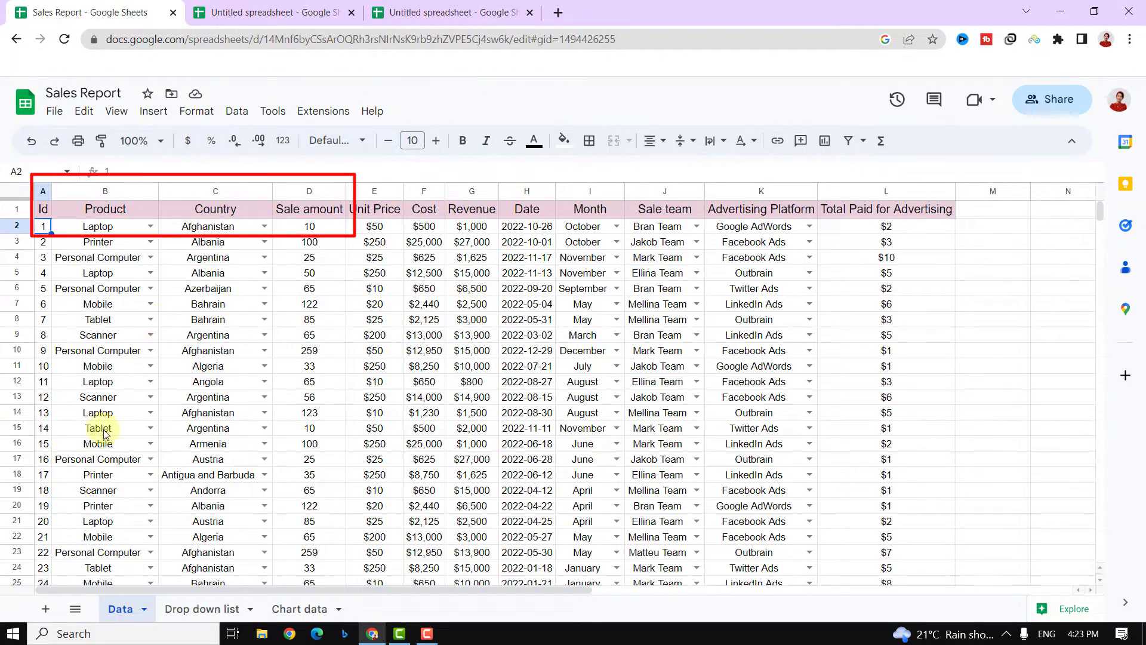
{"action": "mouse_move", "coordinate": [181, 382]}
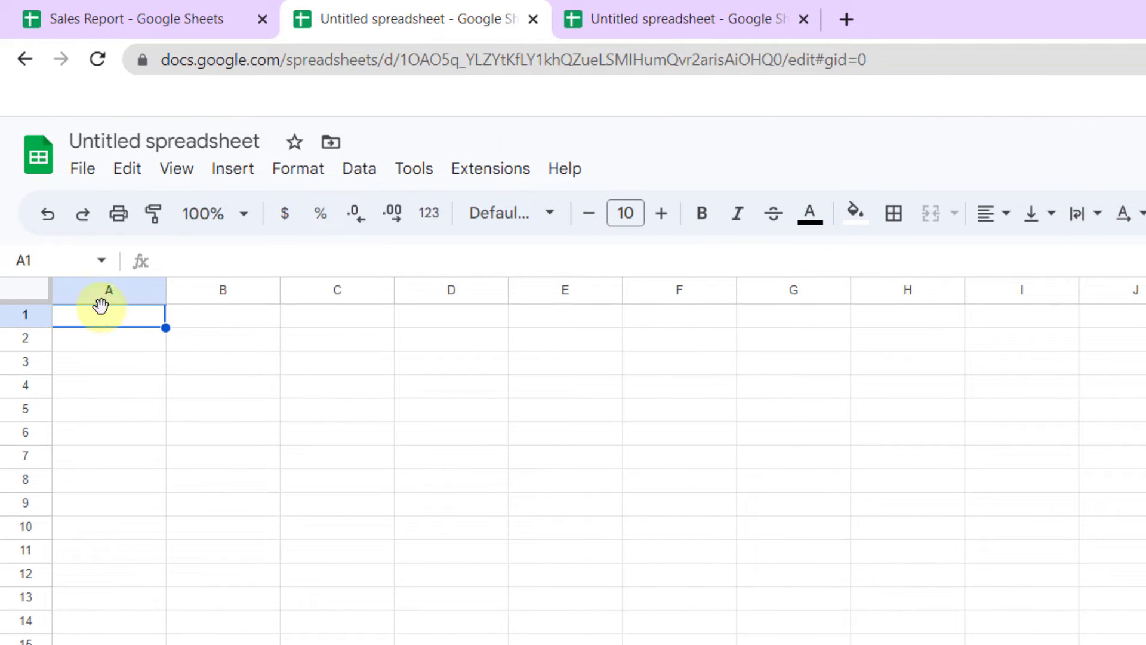
Step: Enter =IMPORTRANGE("" in cell A1, leaving empty quotes for the source address
{"action": "type", "text": "="}
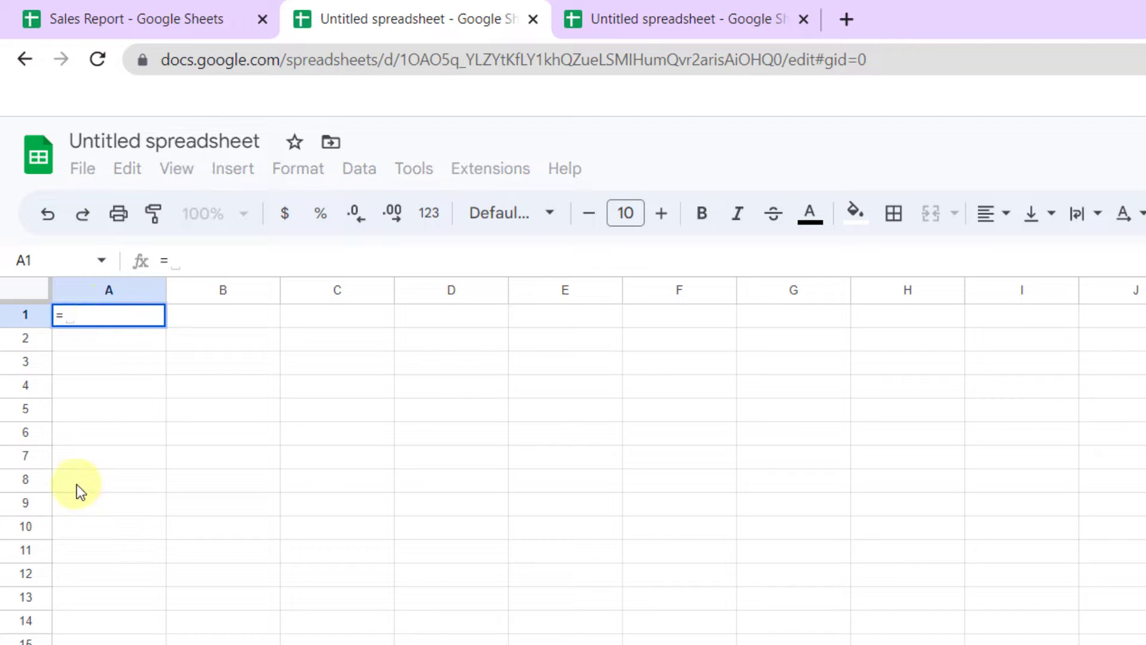
{"action": "type", "text": "importra"}
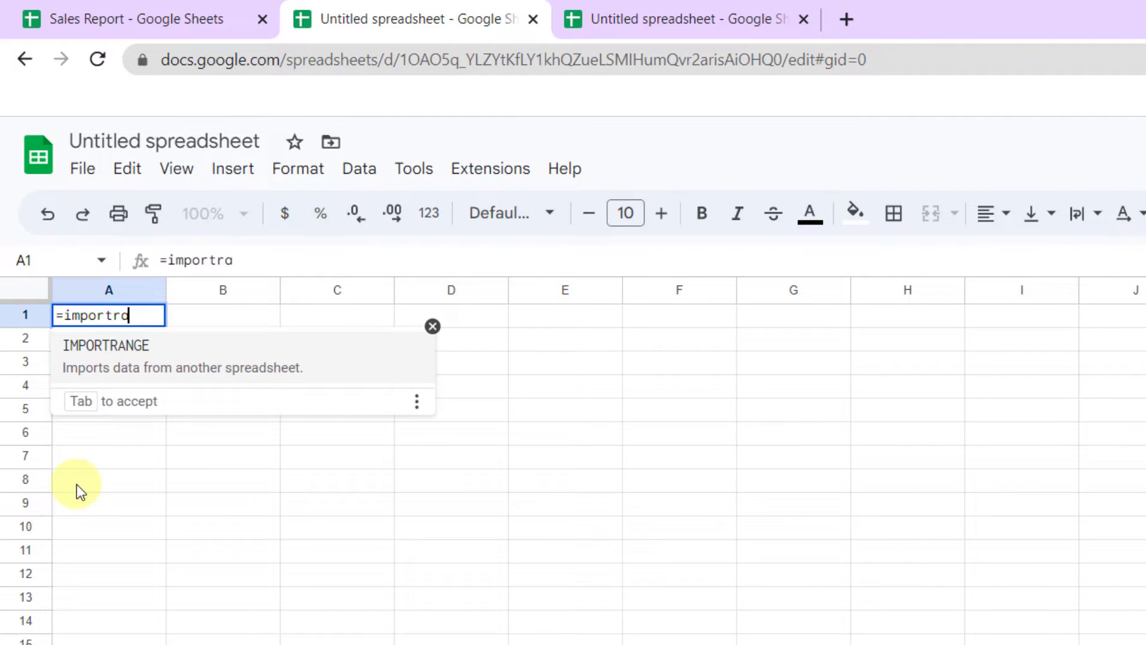
{"action": "key", "text": "Tab"}
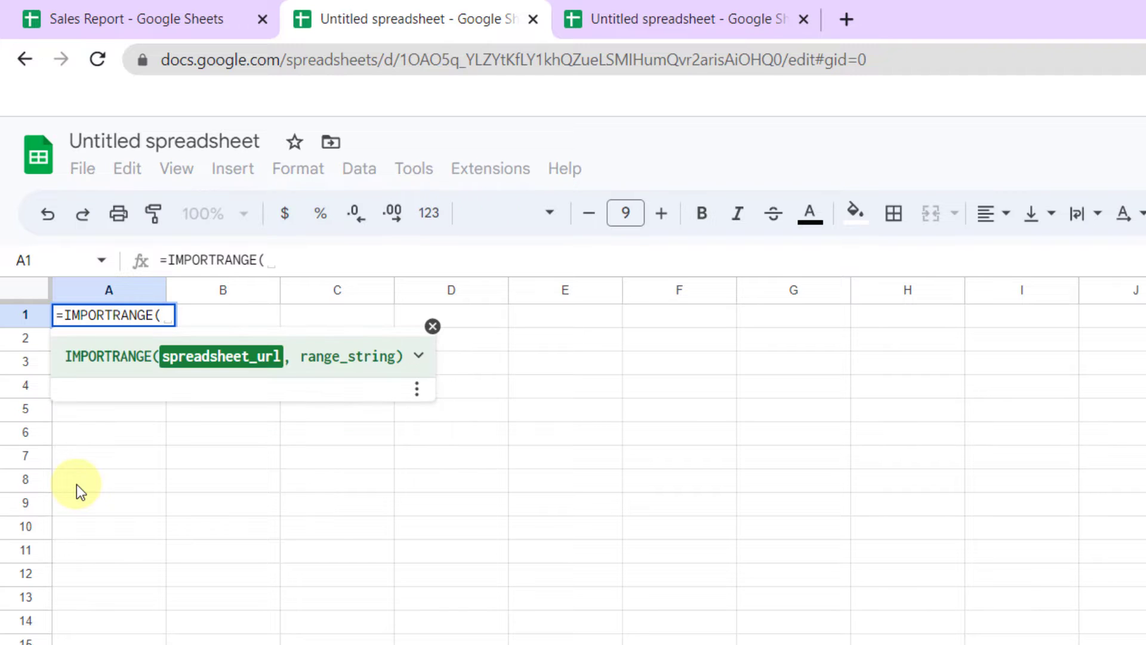
{"action": "mouse_move", "coordinate": [189, 383]}
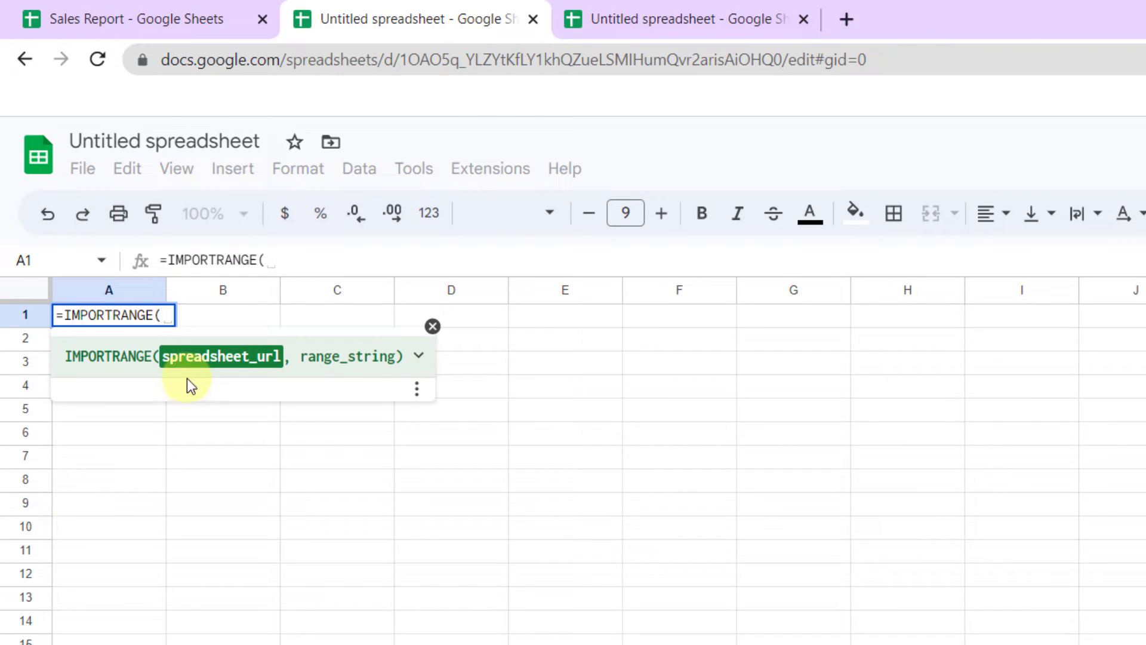
{"action": "type", "text": "\"\""}
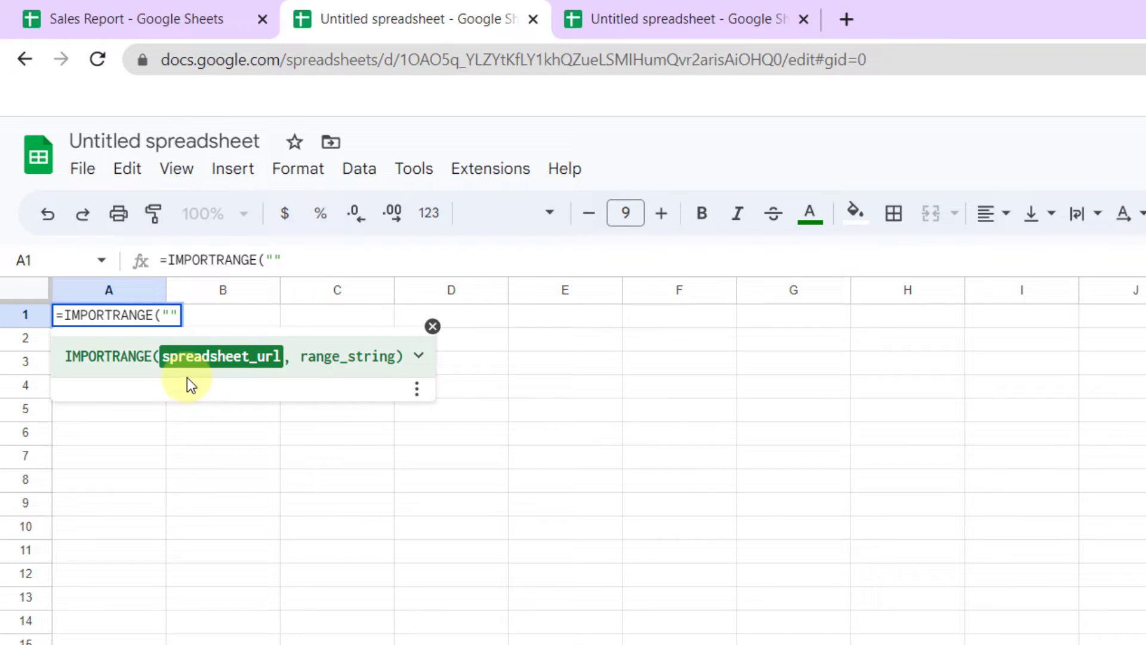
{"action": "mouse_move", "coordinate": [269, 356]}
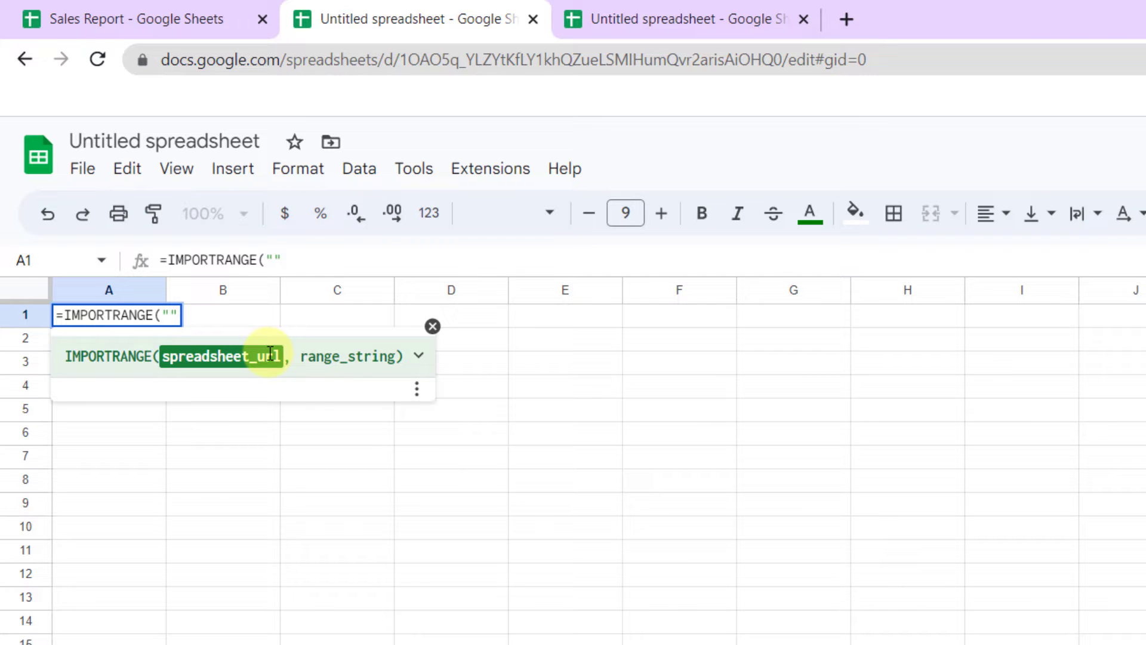
{"action": "mouse_move", "coordinate": [207, 128]}
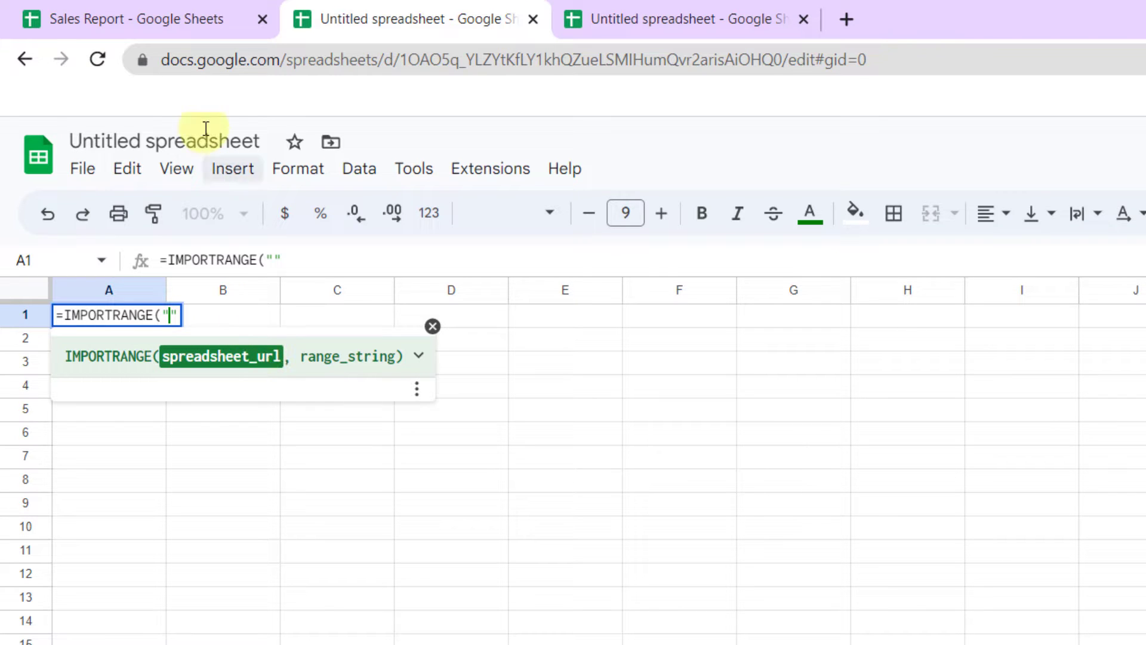
Step: Copy the Sales Report URL from the address bar and return to the untitled spreadsheet
{"action": "left_click", "coordinate": [127, 19]}
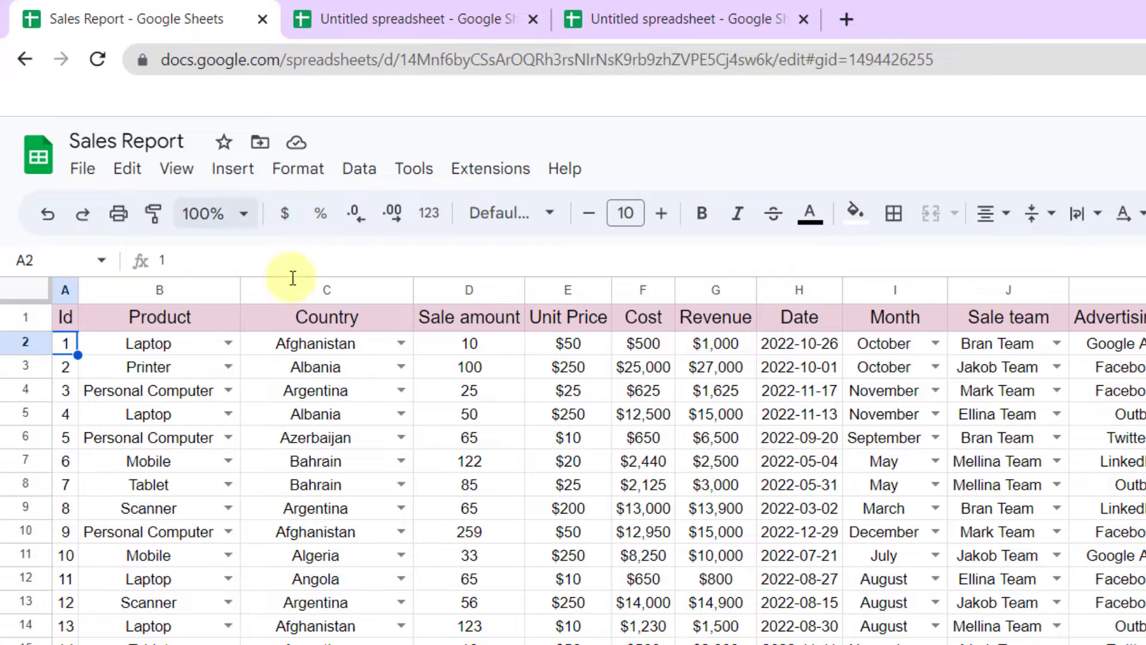
{"action": "left_click", "coordinate": [513, 60]}
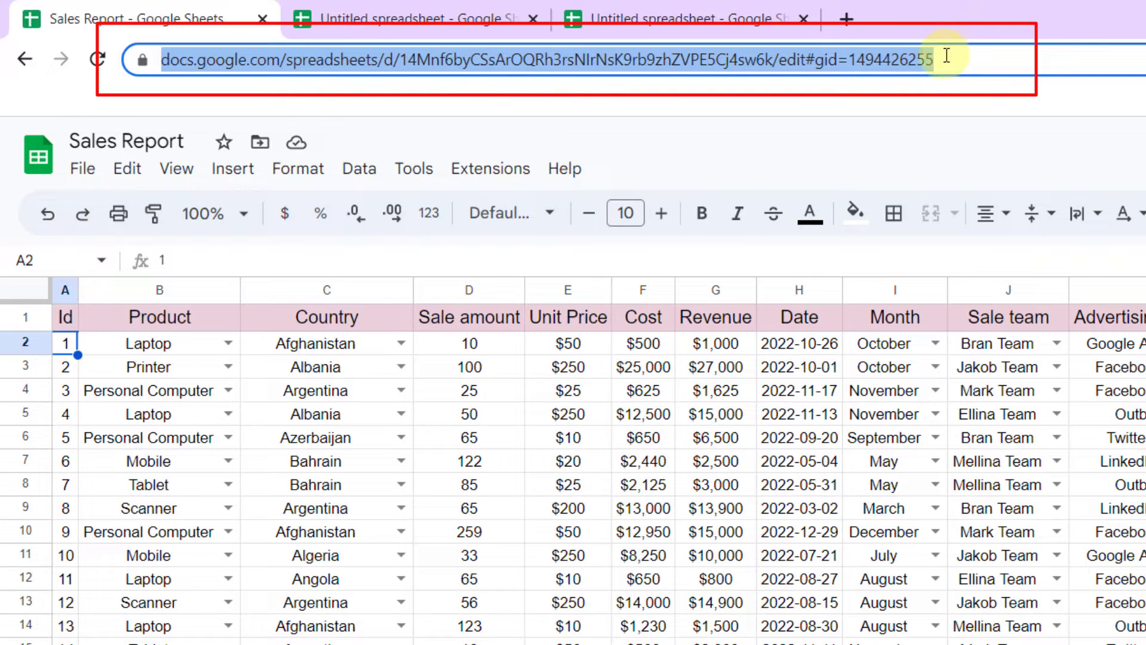
{"action": "key", "text": "ctrl+c"}
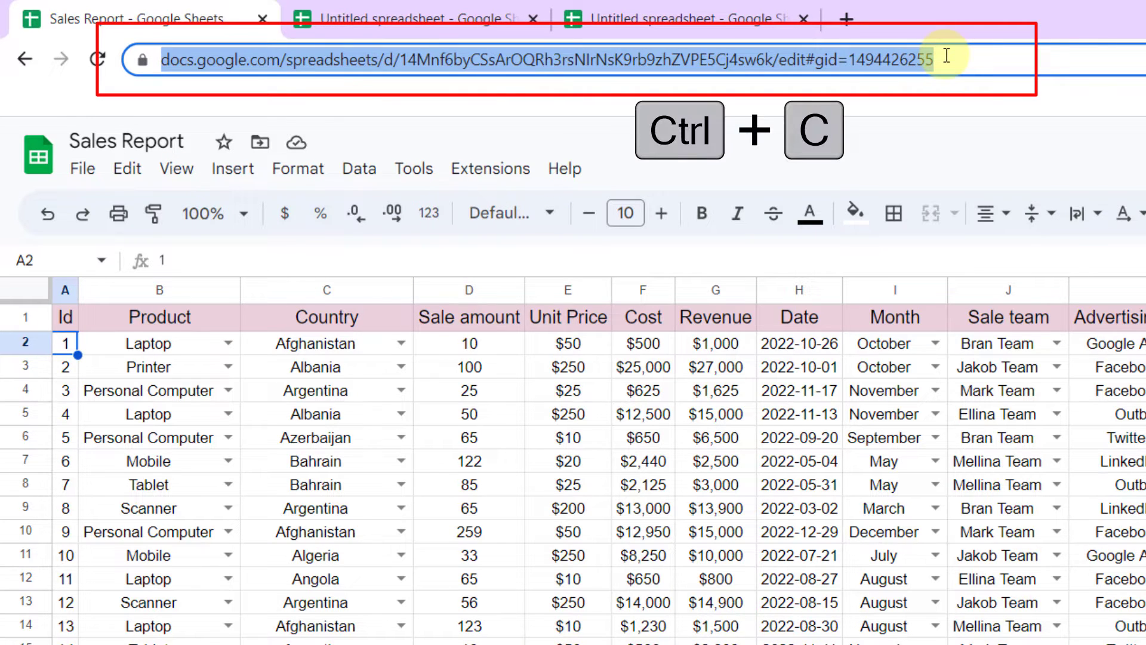
{"action": "key", "text": "ctrl+c"}
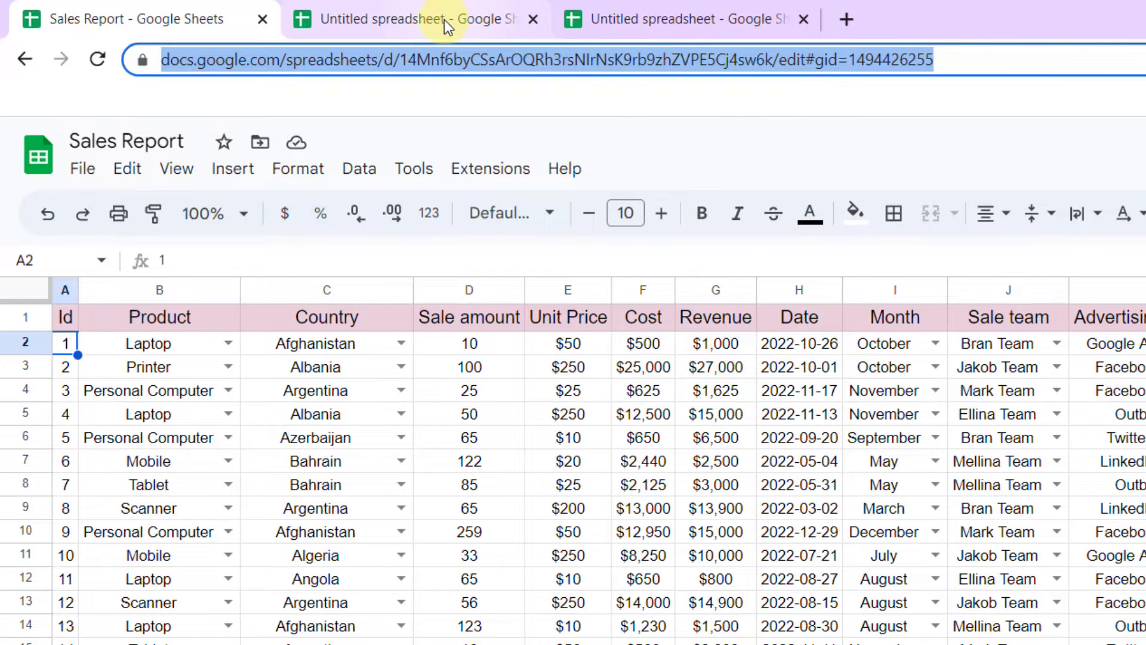
{"action": "left_click", "coordinate": [410, 19]}
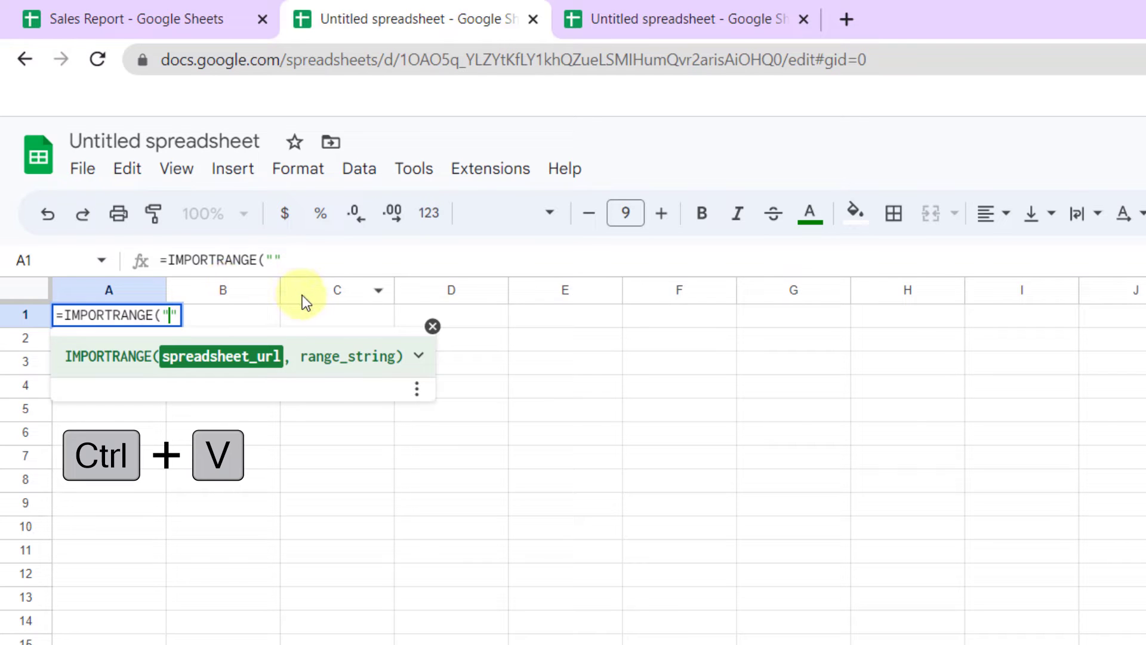
Step: Paste the Sales Report URL into the formula and start the range argument "Data!"
{"action": "key", "text": "ctrl+v"}
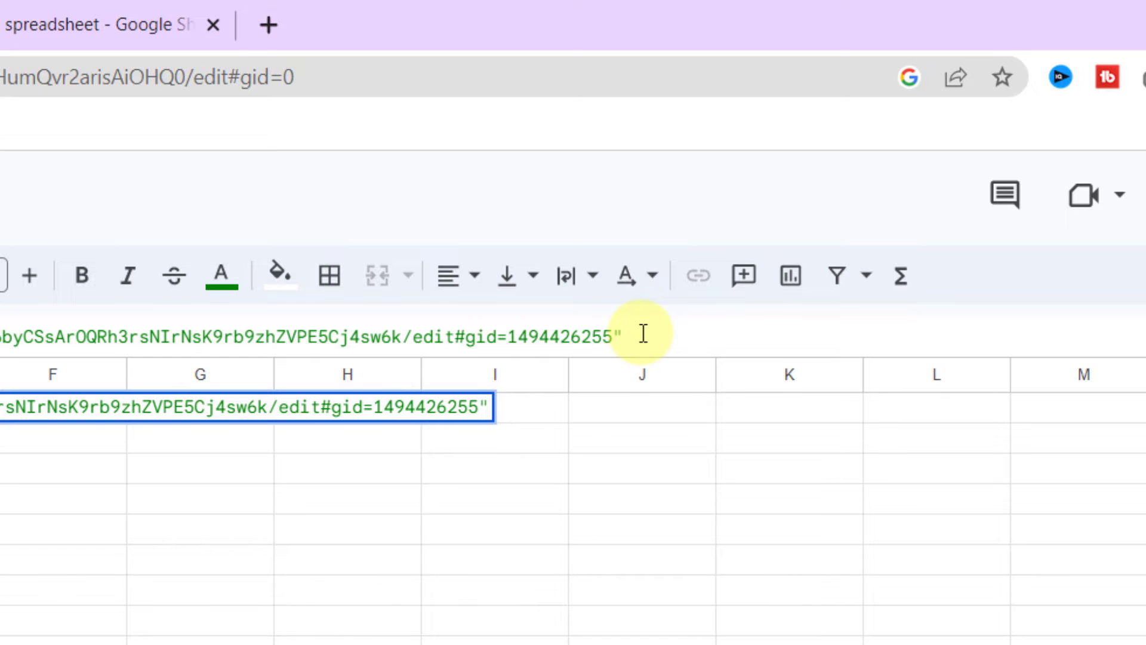
{"action": "type", "text": ","}
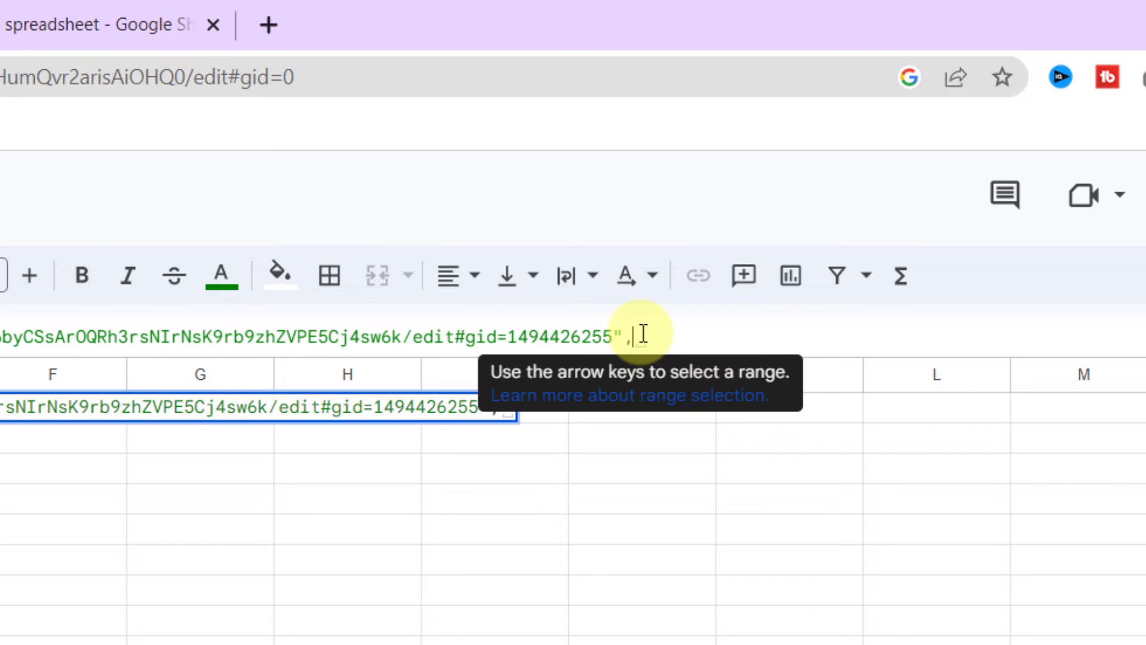
{"action": "type", "text": "\""}
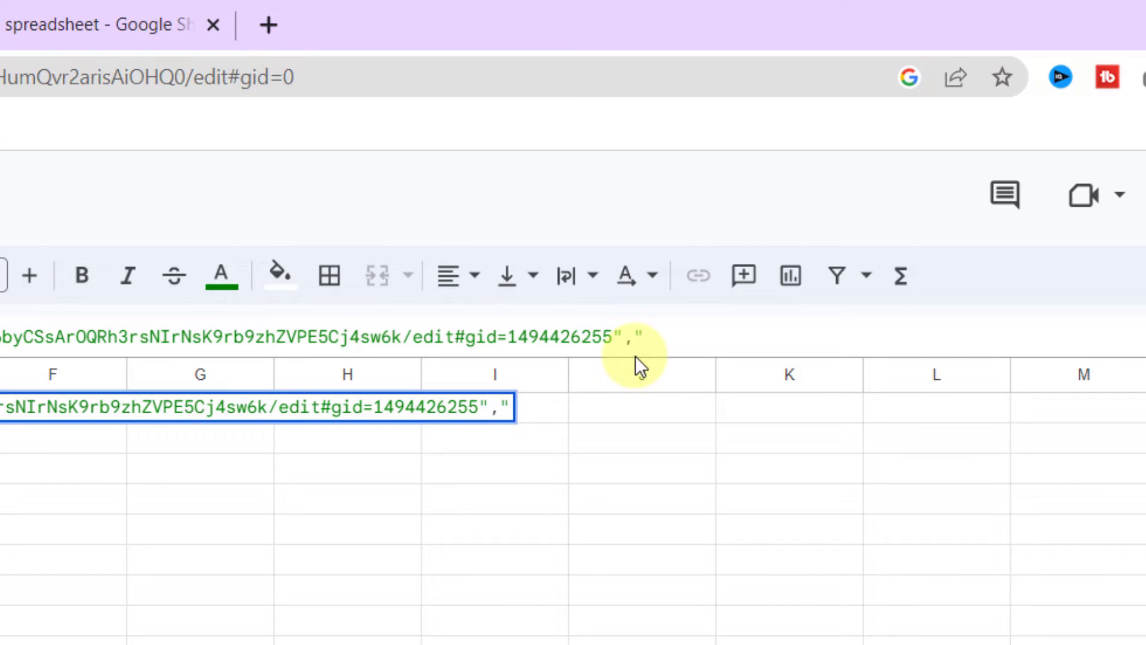
{"action": "type", "text": "\""}
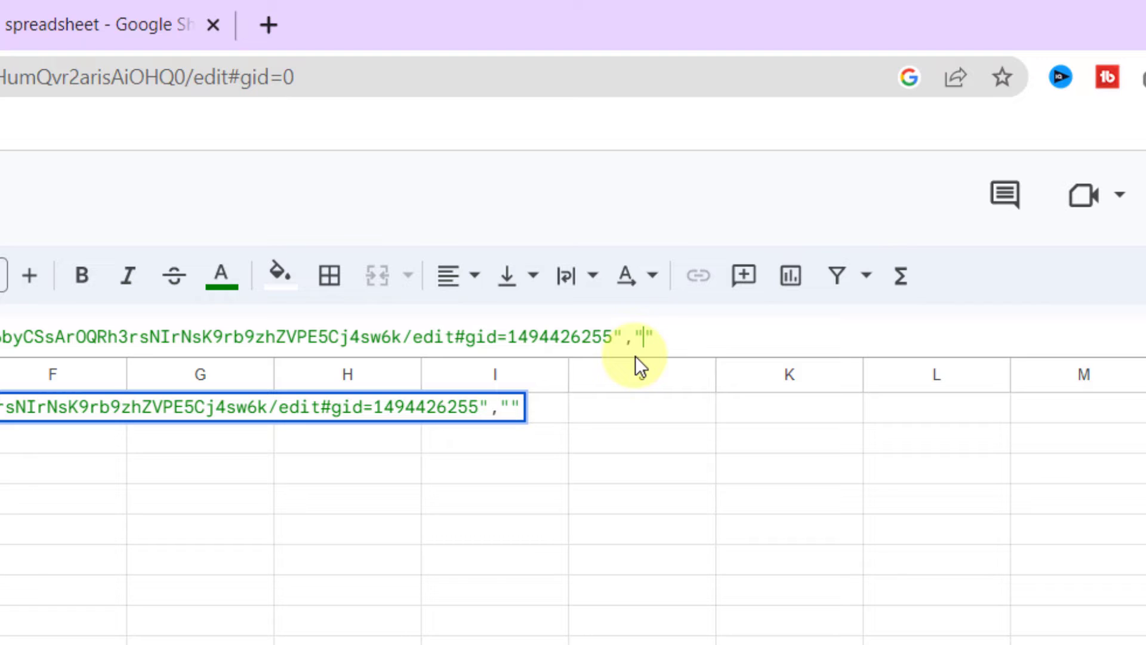
{"action": "mouse_move", "coordinate": [1031, 592]}
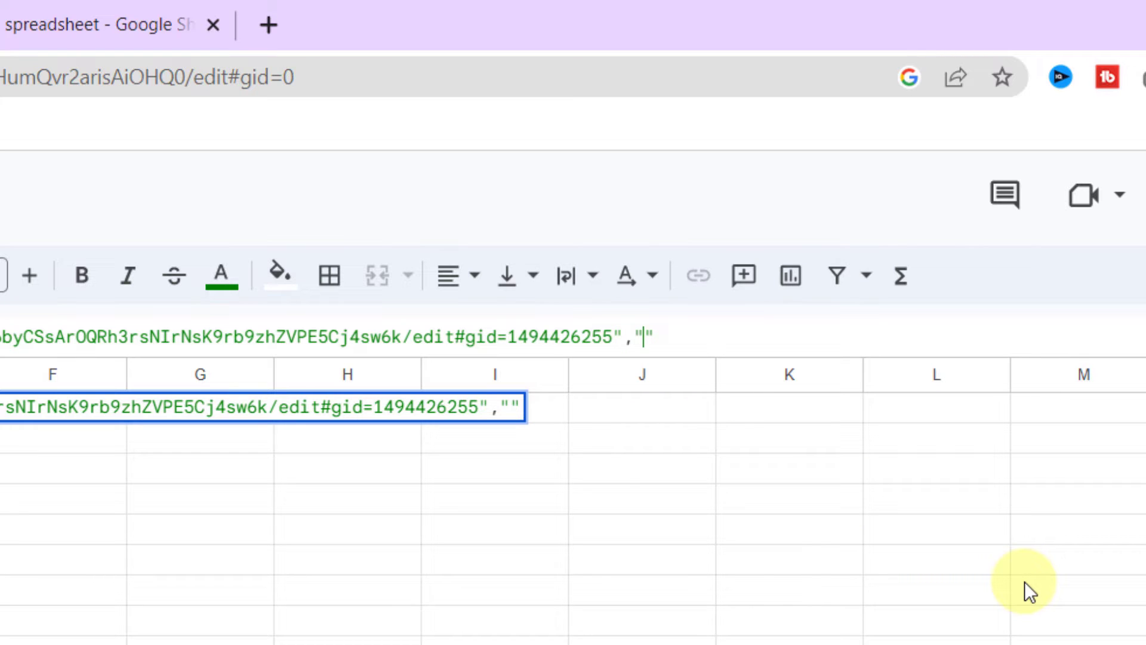
{"action": "mouse_move", "coordinate": [958, 606]}
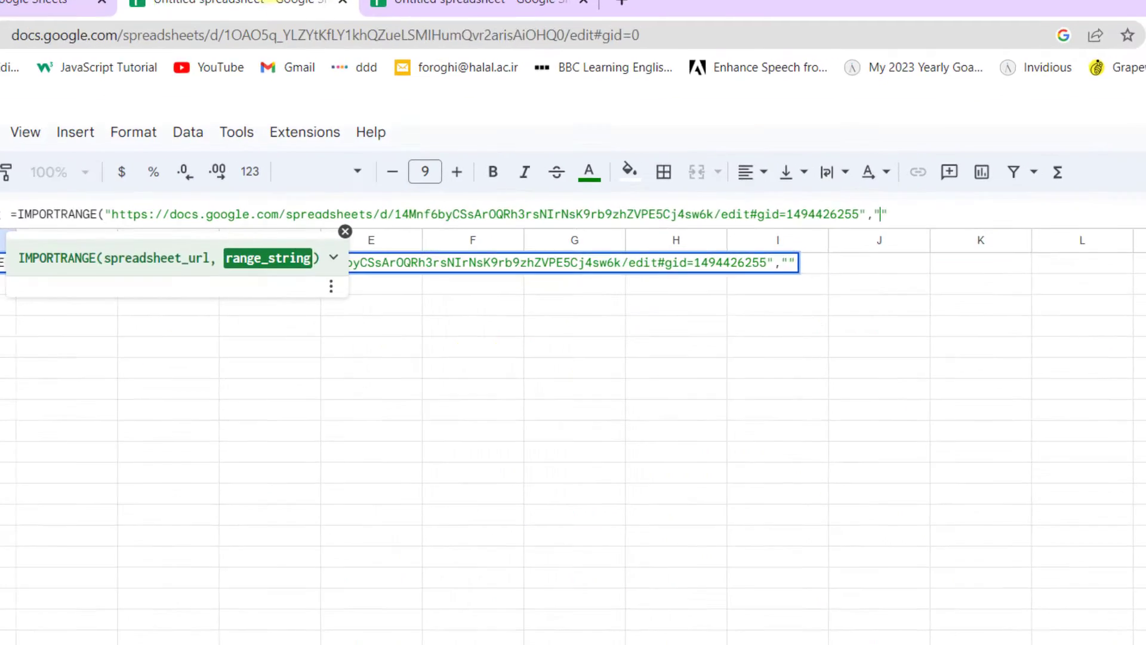
{"action": "type", "text": "Data"}
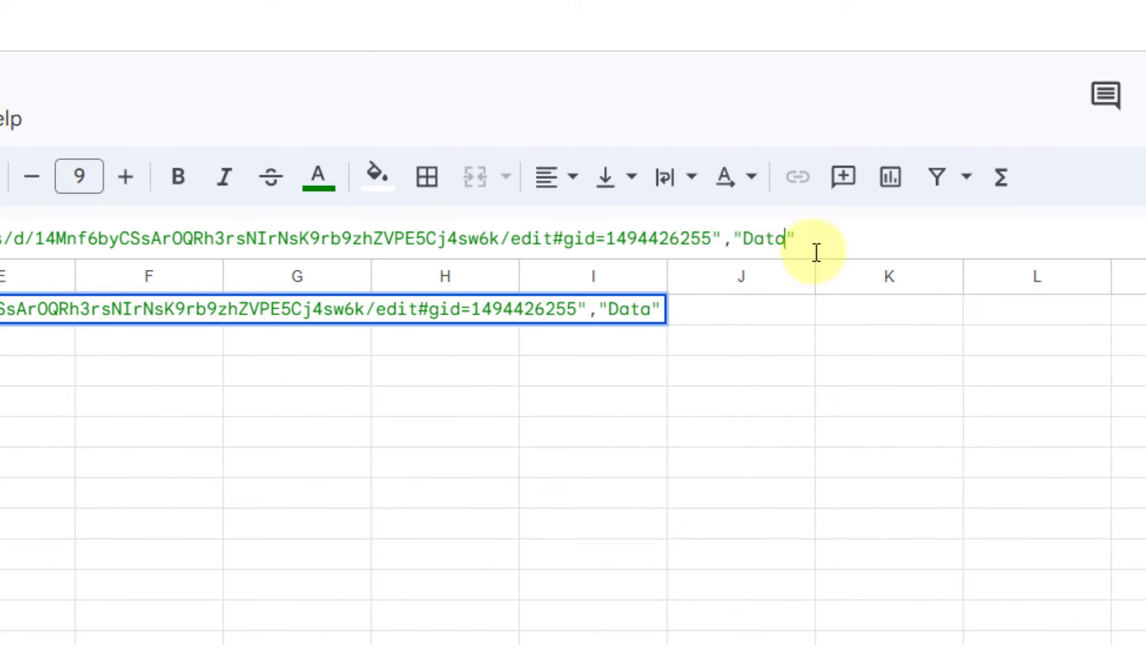
{"action": "type", "text": "!"}
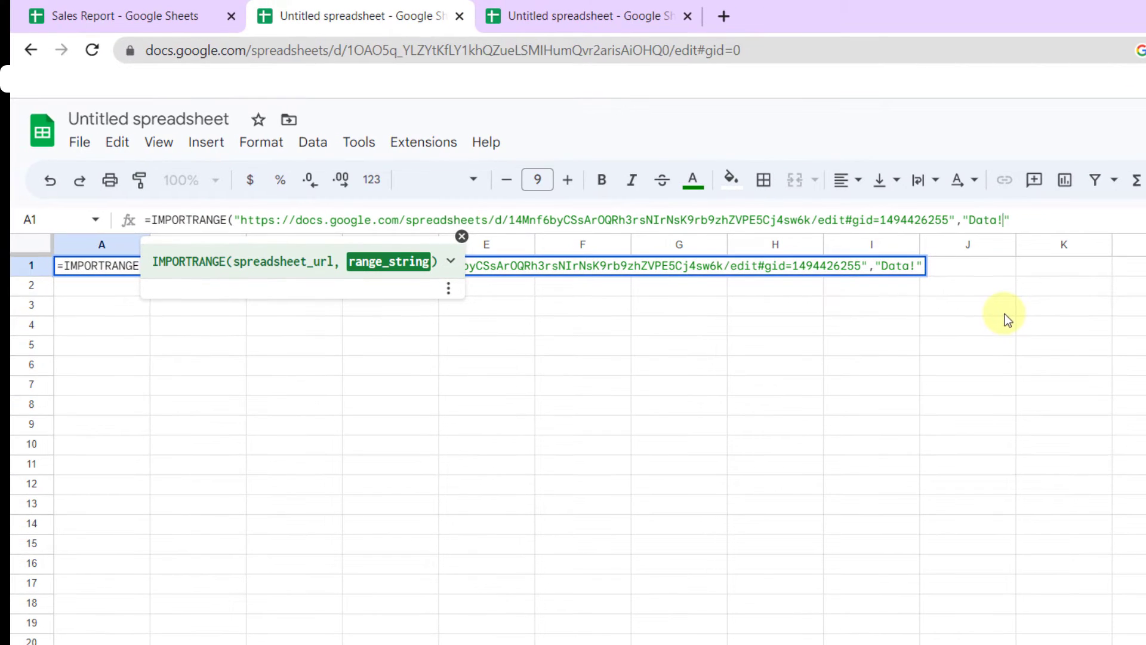
{"action": "left_click", "coordinate": [113, 16]}
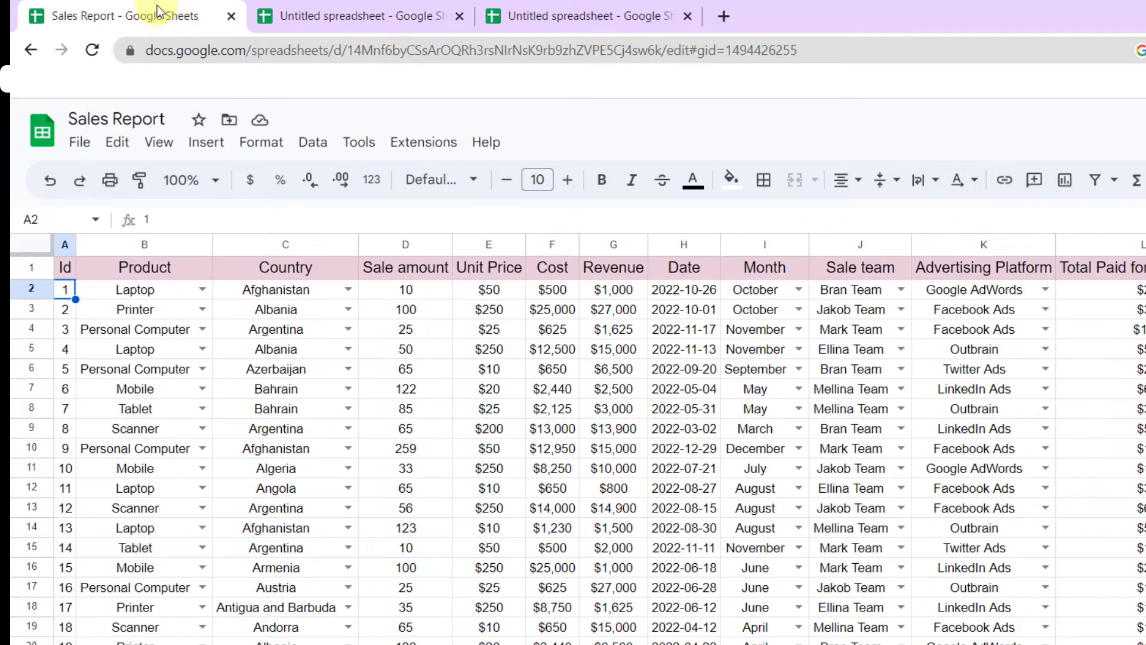
{"action": "mouse_move", "coordinate": [204, 369]}
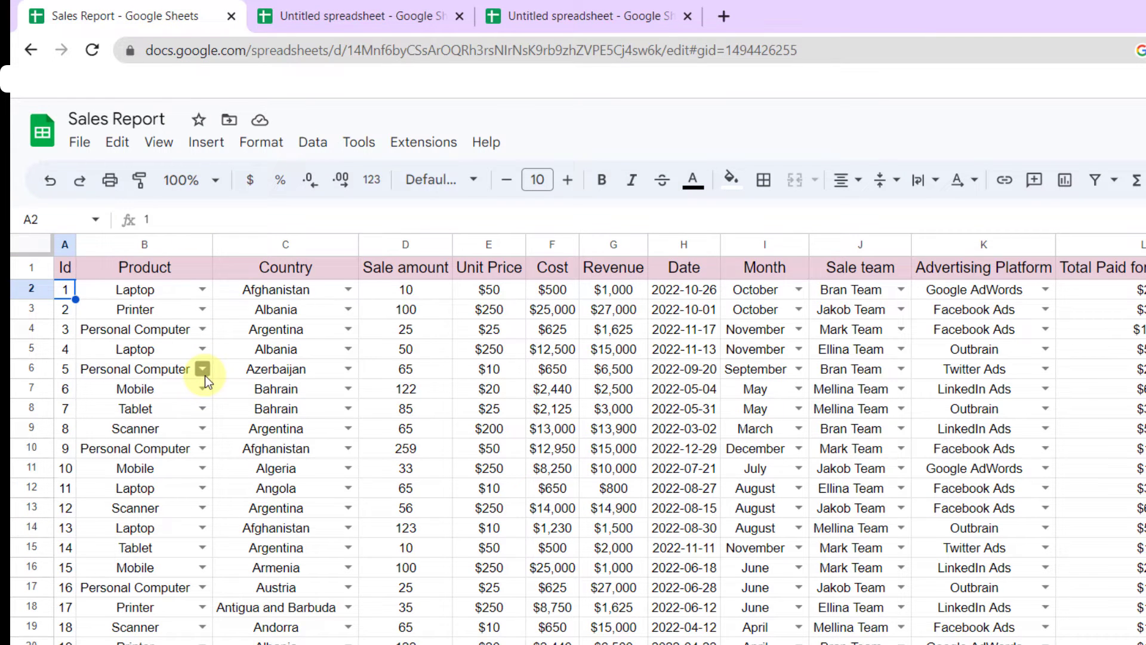
{"action": "mouse_move", "coordinate": [84, 248]}
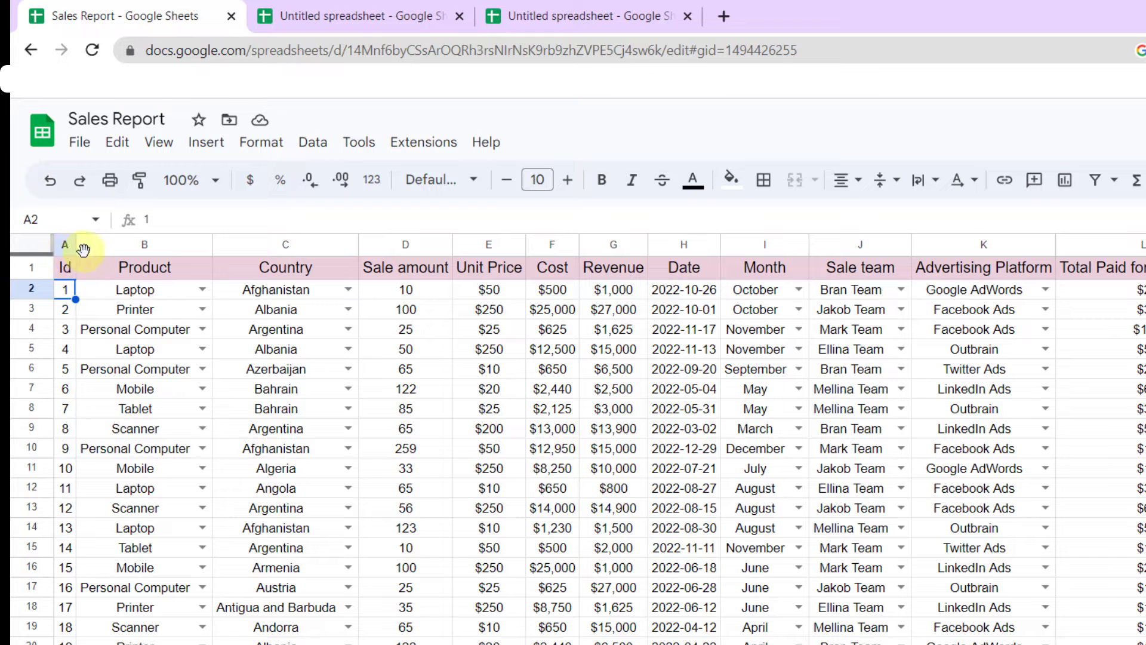
{"action": "mouse_move", "coordinate": [168, 252]}
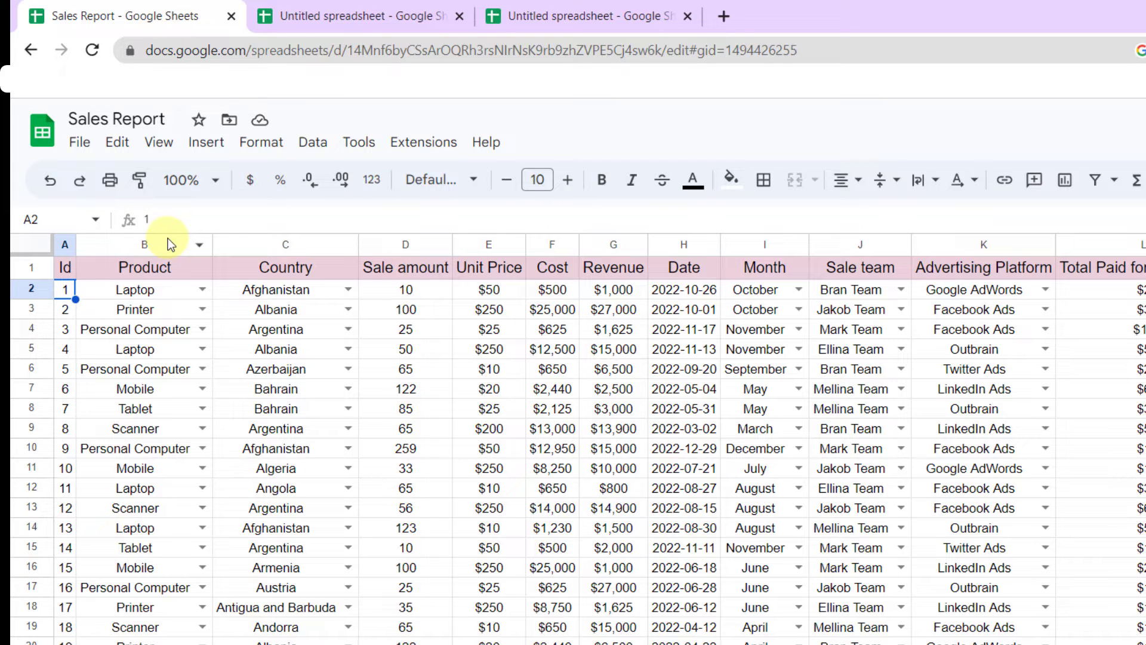
{"action": "mouse_move", "coordinate": [67, 244]}
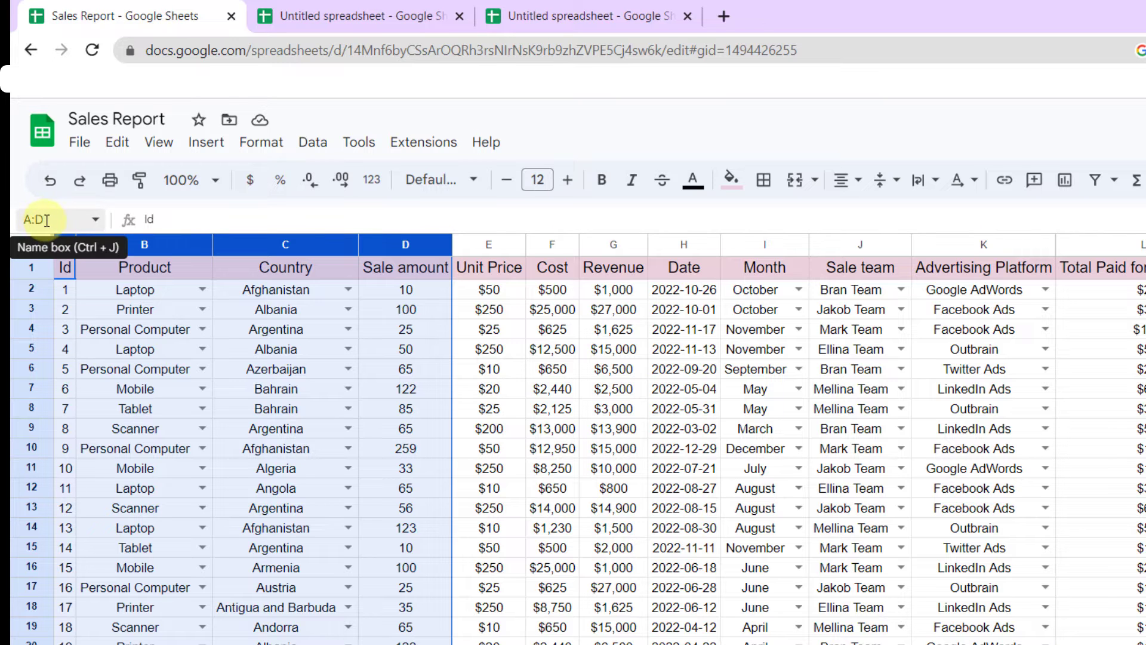
{"action": "left_click", "coordinate": [358, 14]}
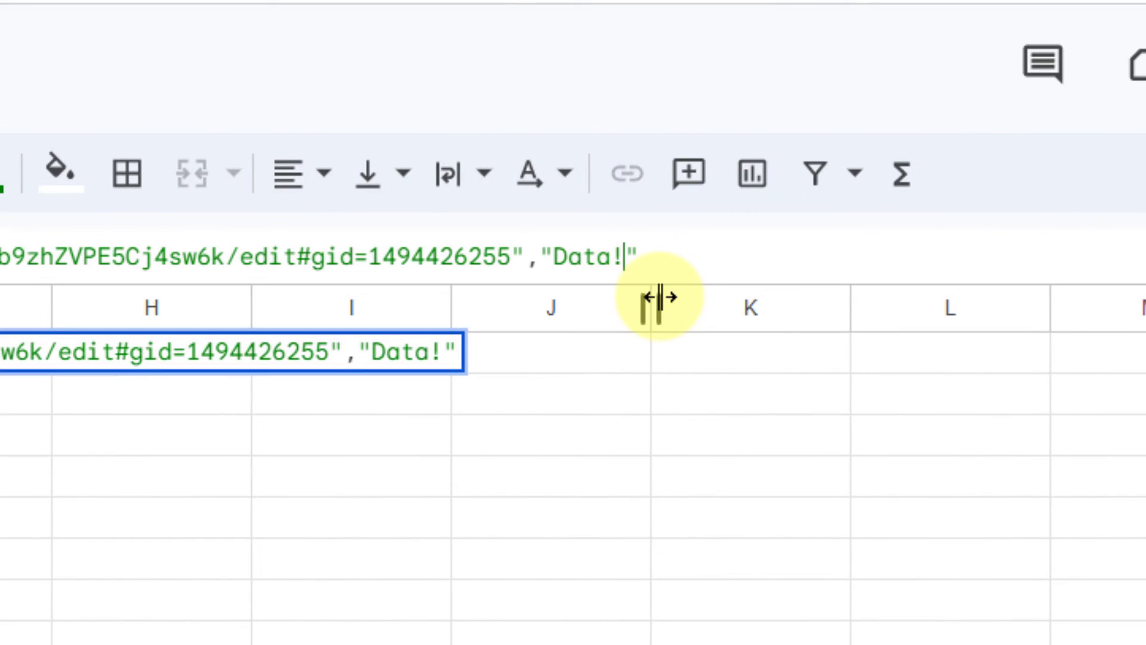
Step: Complete the range as "Data!A1:D" and enter the IMPORTRANGE formula
{"action": "type", "text": "A1"}
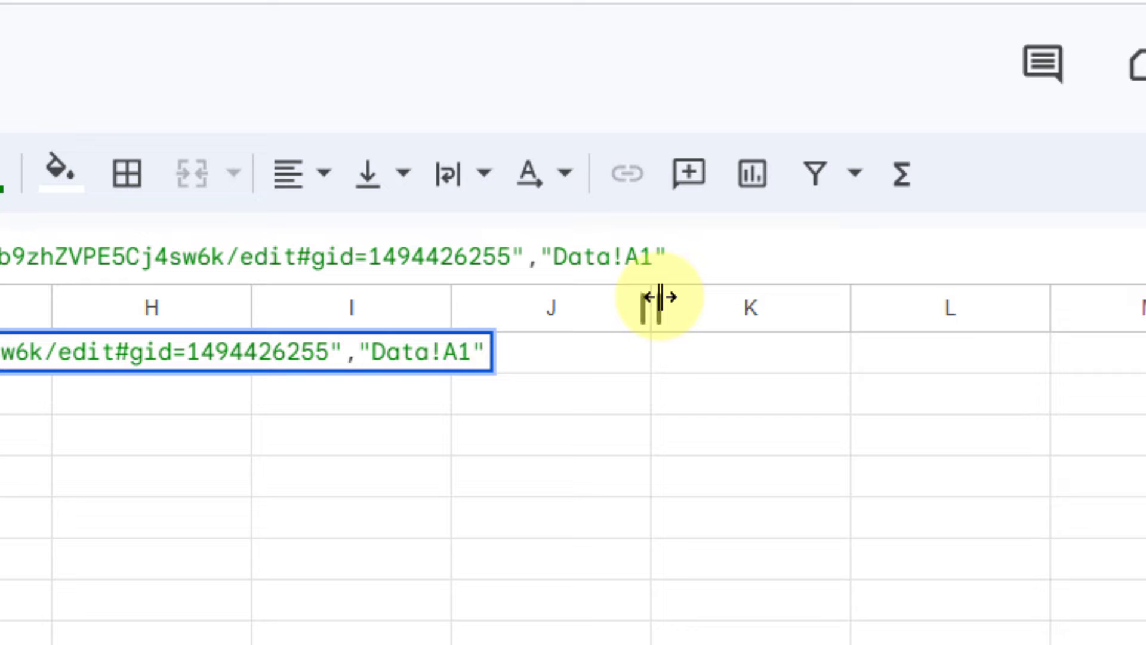
{"action": "type", "text": ":D"}
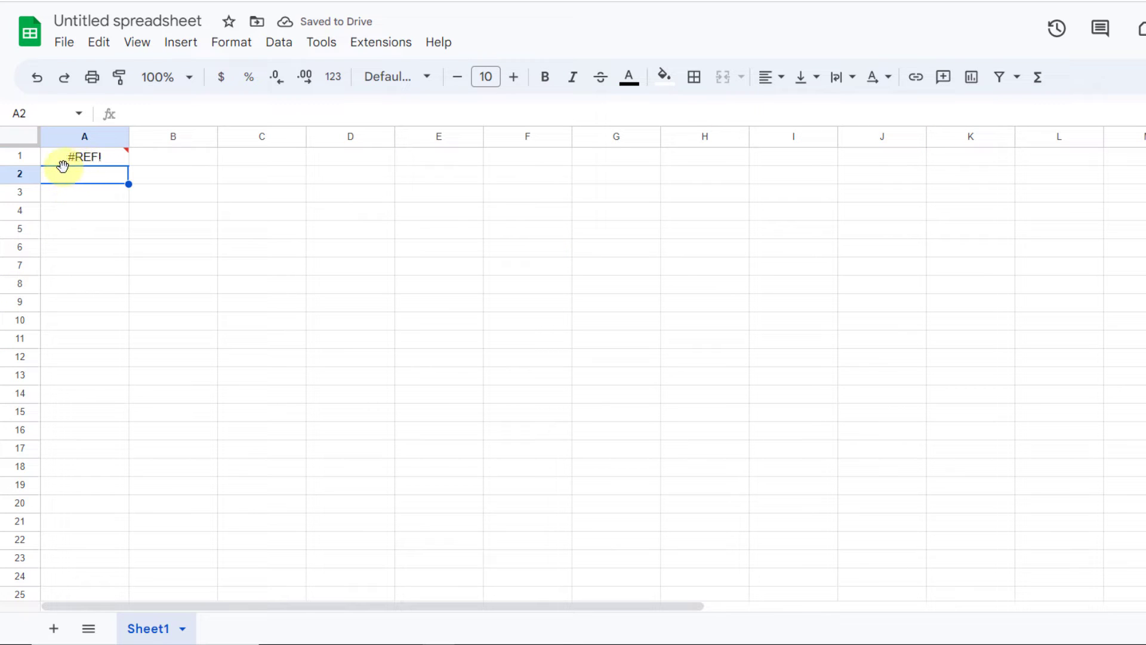
Step: Allow access on the #REF! cell so A1 imports Id, Product, Country and Sale amount
{"action": "left_click", "coordinate": [83, 155]}
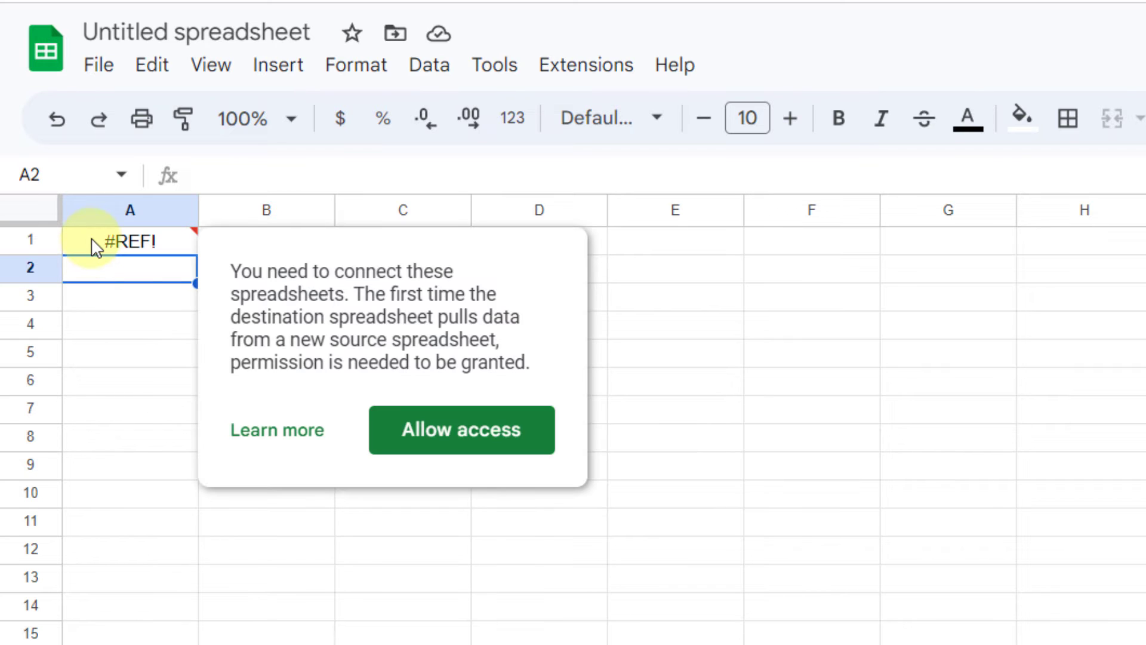
{"action": "left_click", "coordinate": [131, 241]}
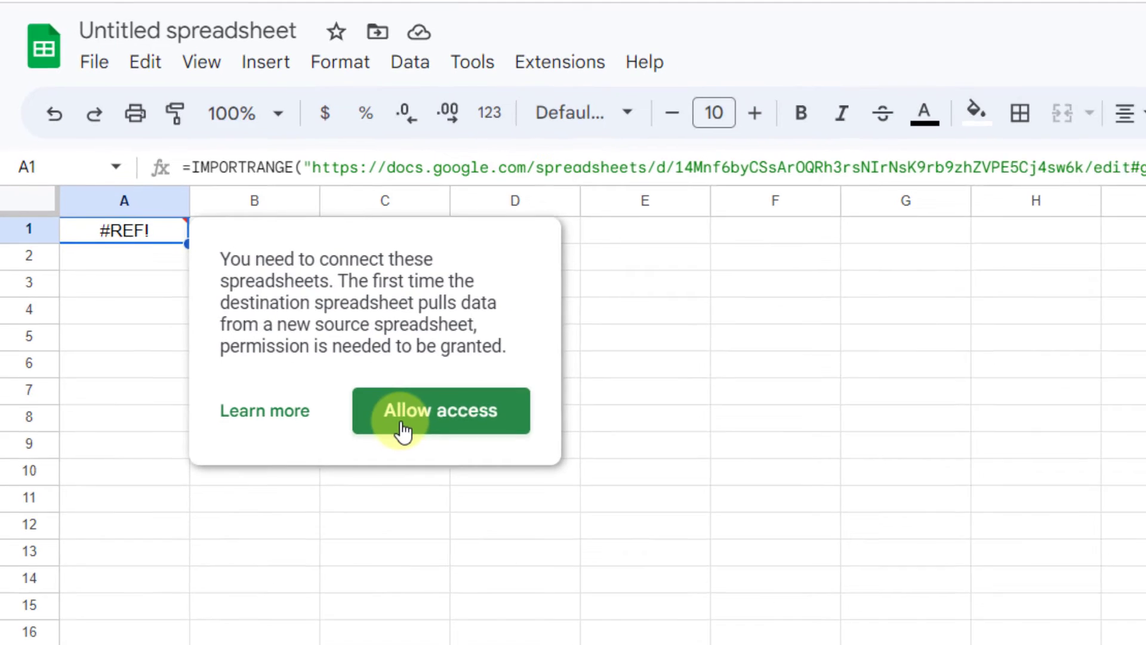
{"action": "left_click", "coordinate": [441, 409]}
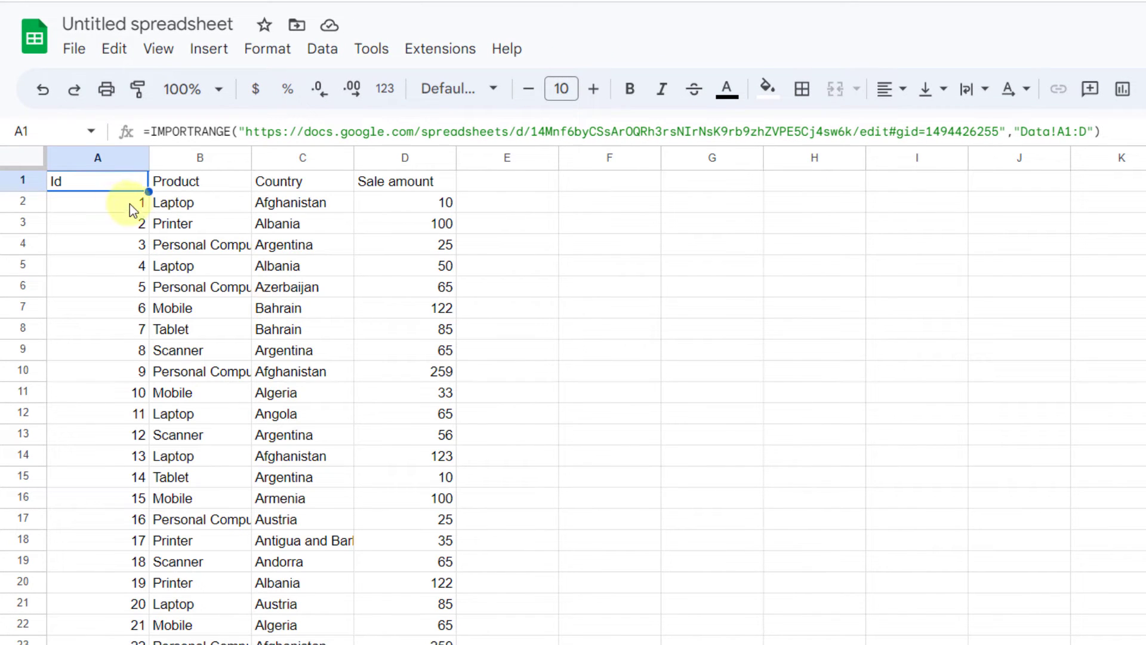
{"action": "mouse_move", "coordinate": [598, 416]}
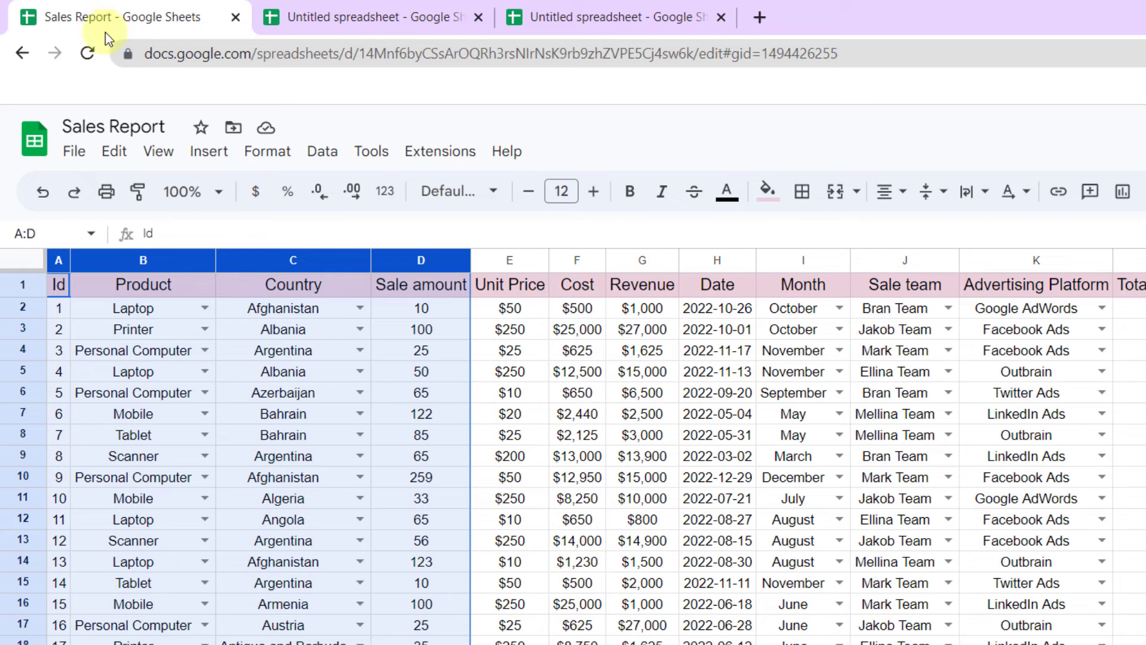
{"action": "mouse_move", "coordinate": [293, 260]}
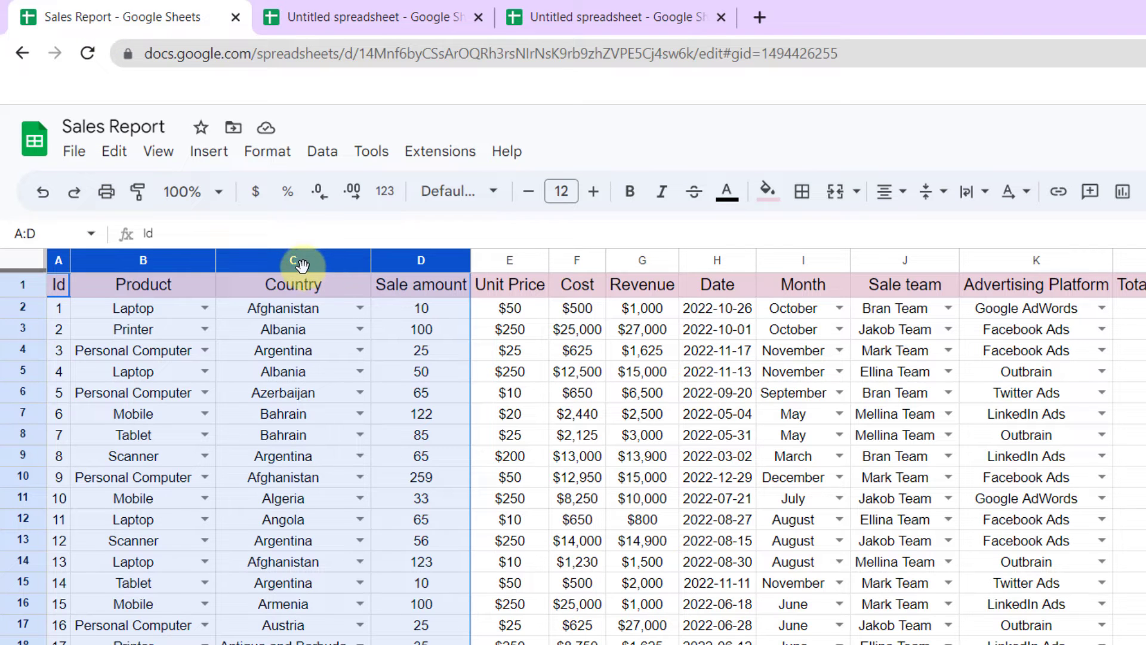
{"action": "mouse_move", "coordinate": [365, 16]}
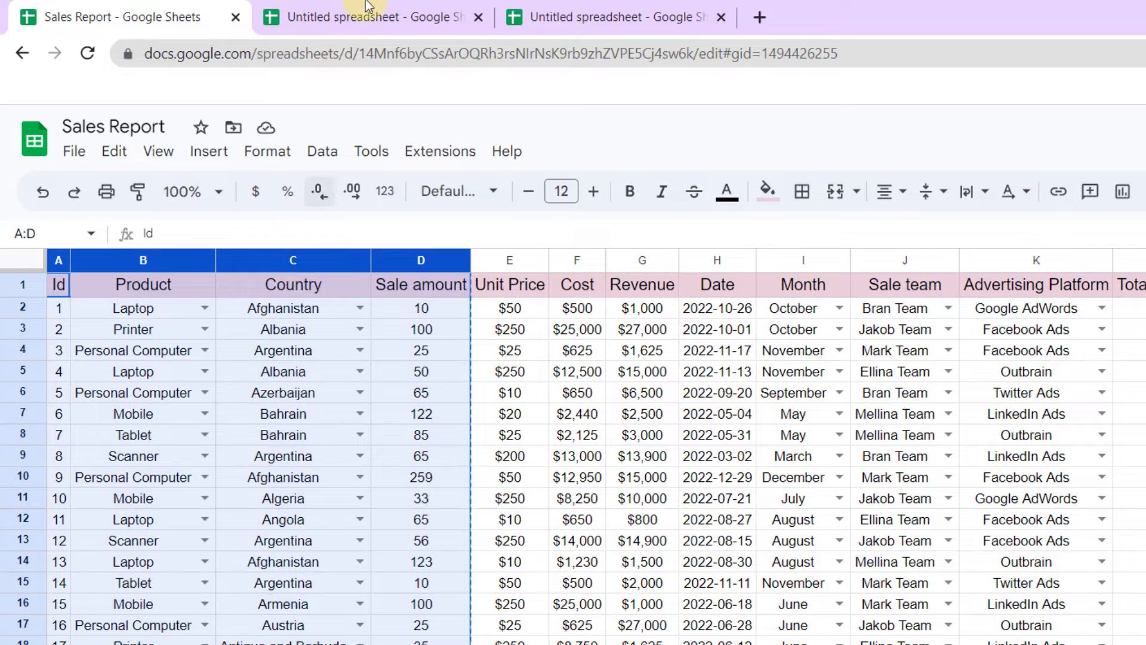
Step: Paste Sales Report's formatting onto the imported columns, then return to Sales Report
{"action": "left_click", "coordinate": [365, 16]}
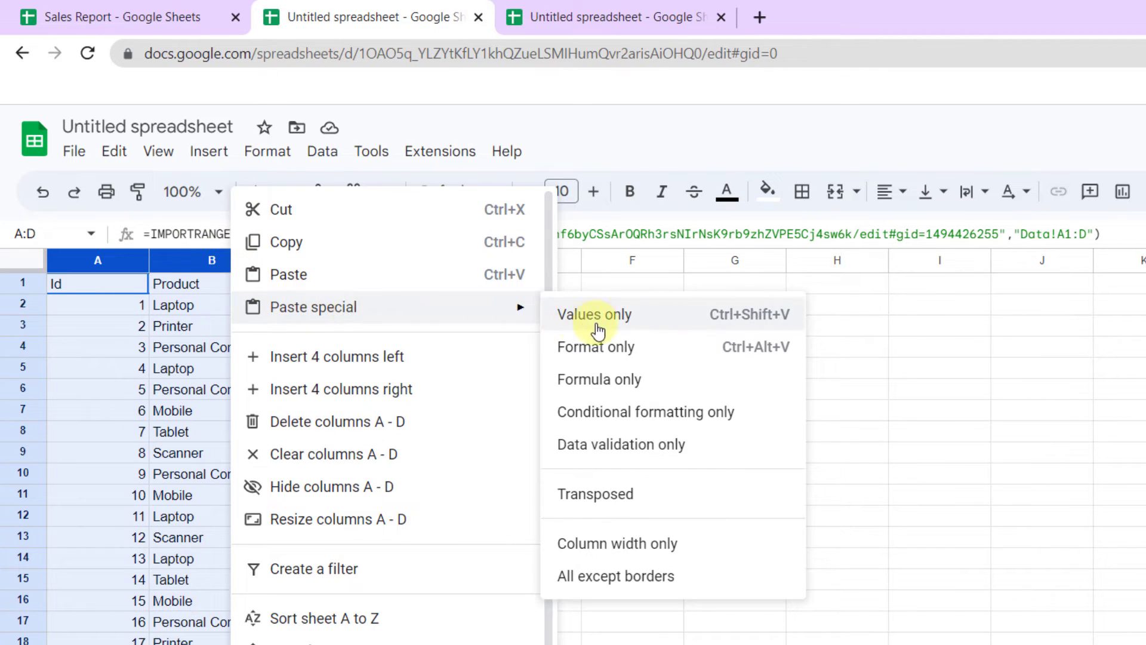
{"action": "mouse_move", "coordinate": [723, 395]}
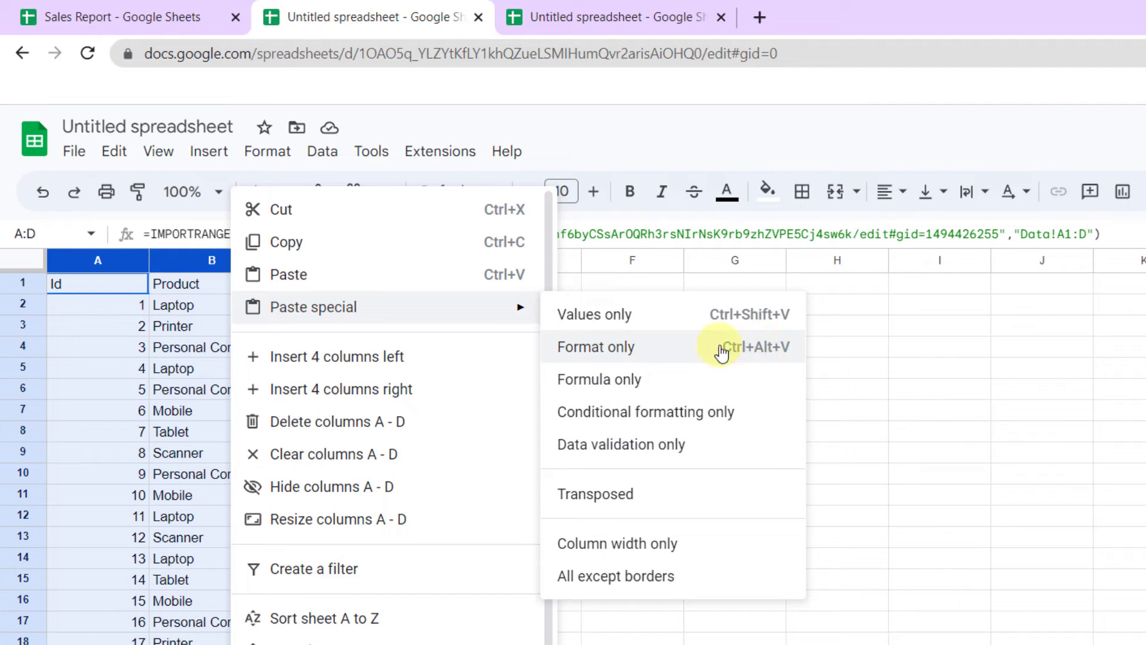
{"action": "mouse_move", "coordinate": [654, 359]}
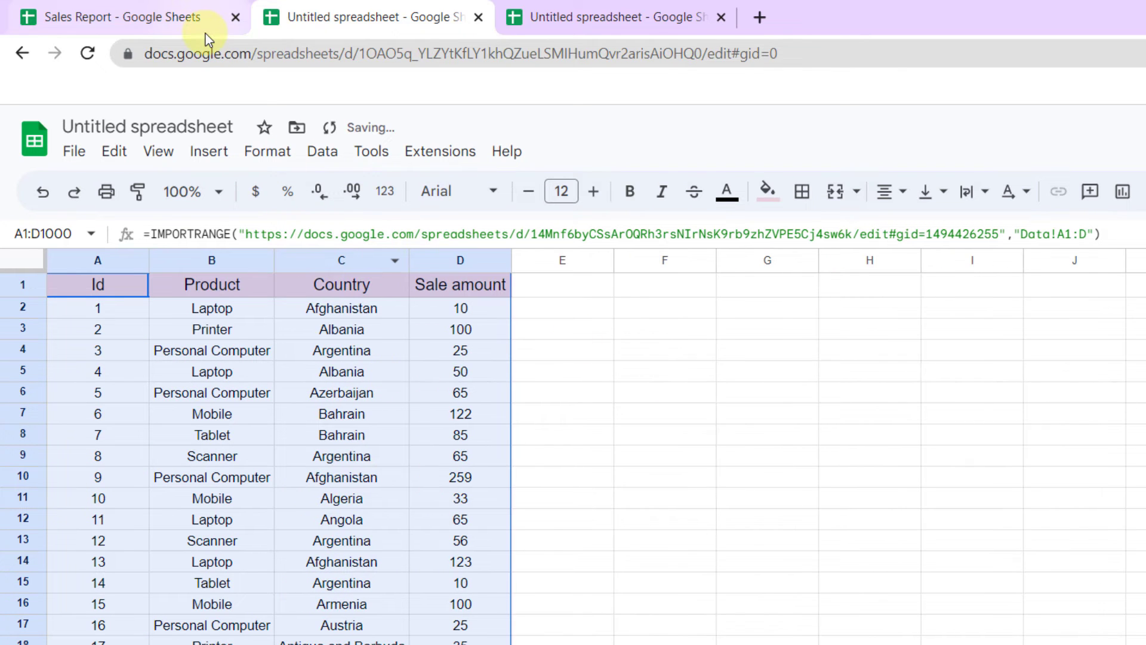
{"action": "left_click", "coordinate": [121, 16]}
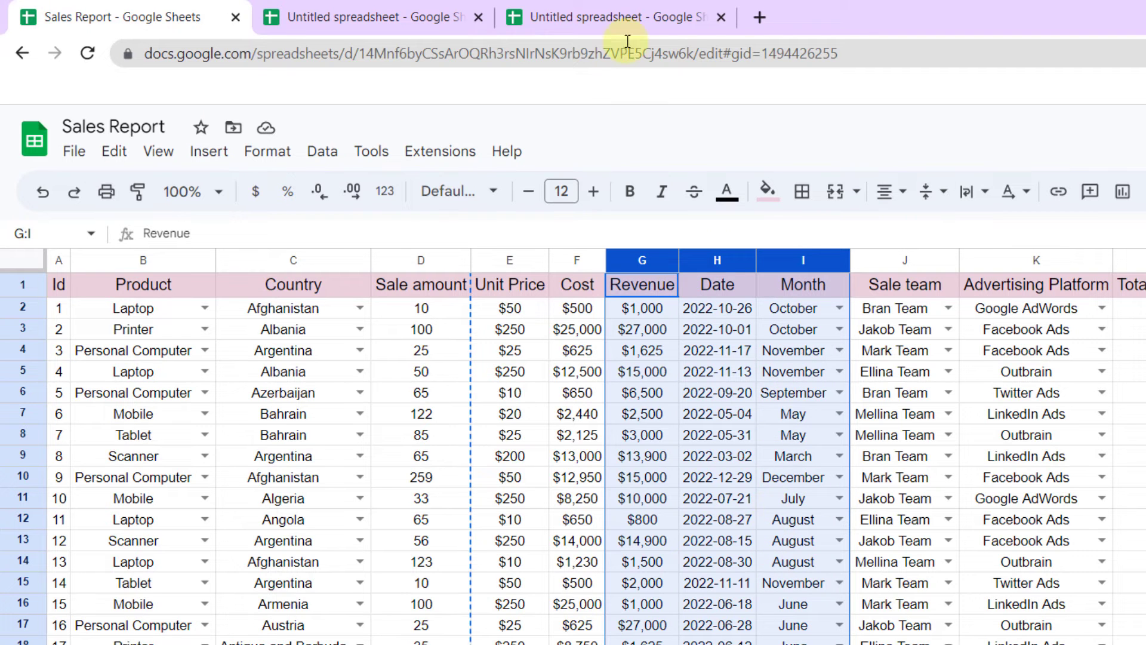
Step: Start =IMPORTRANGE in A1 of the second new spreadsheet and copy the Sales Report URL
{"action": "left_click", "coordinate": [621, 18]}
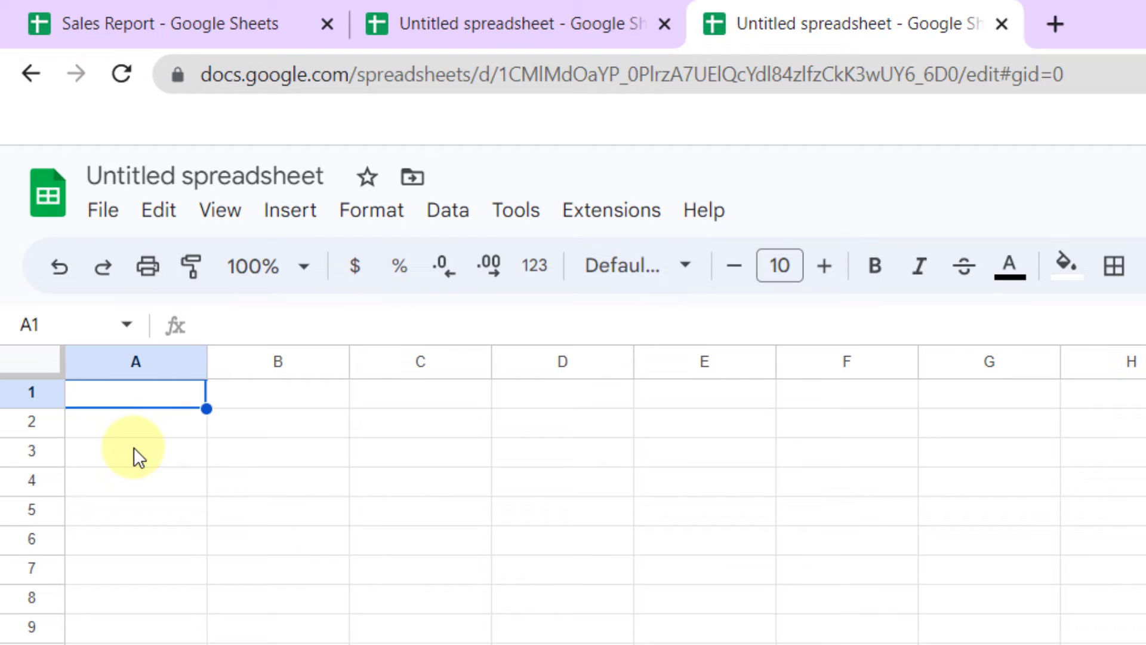
{"action": "type", "text": "=importr"}
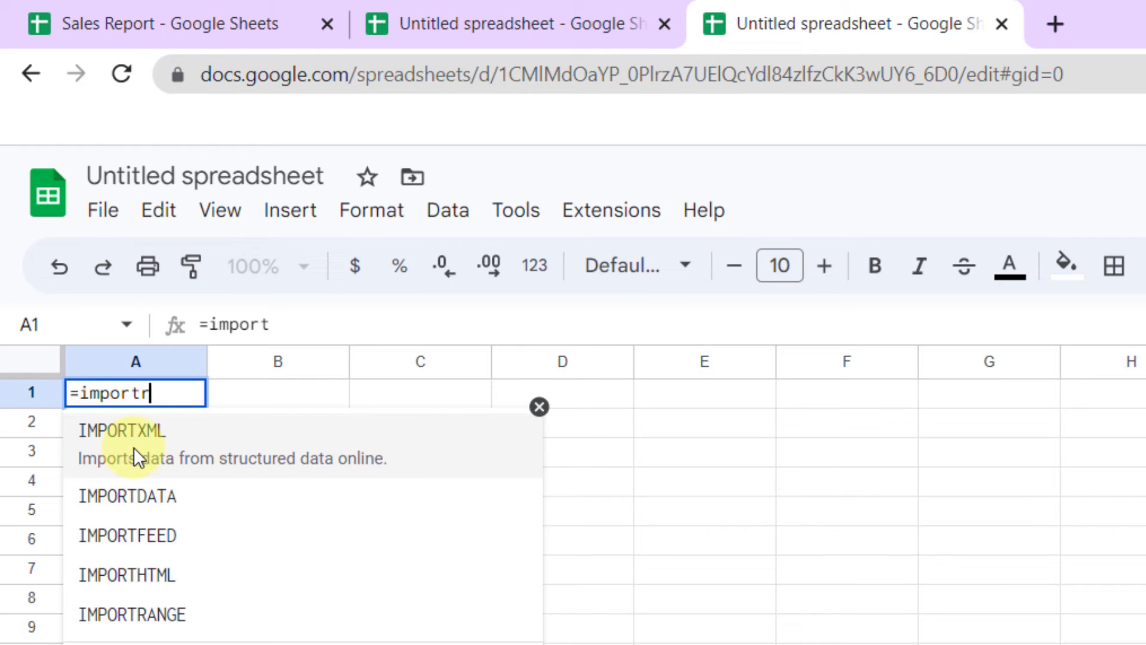
{"action": "left_click", "coordinate": [132, 614]}
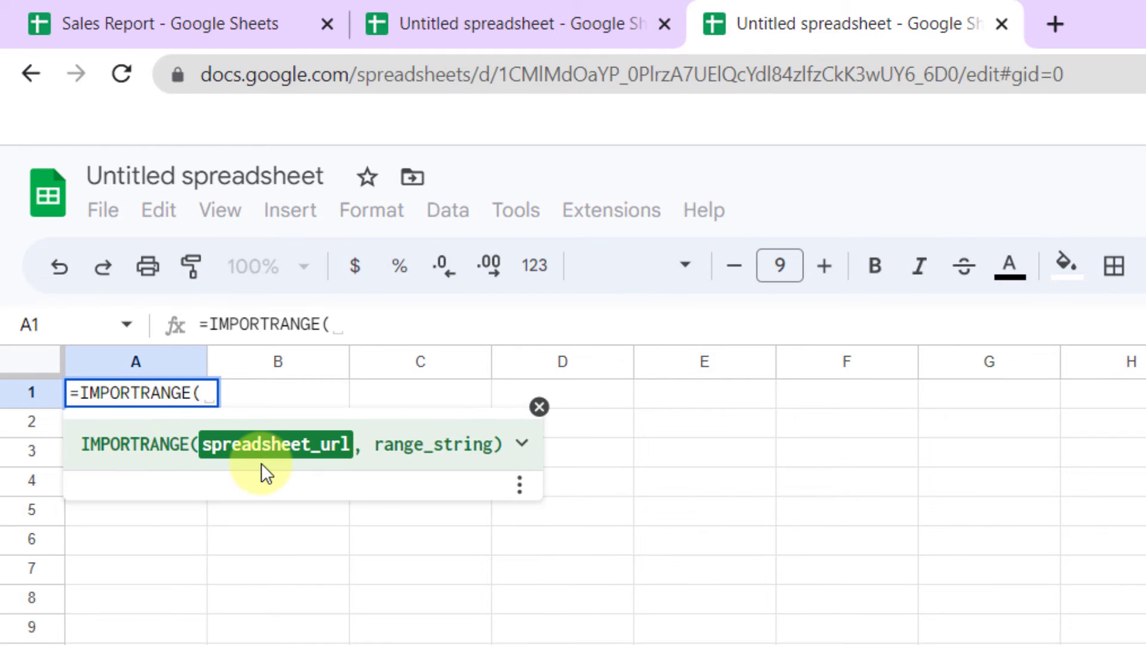
{"action": "left_click", "coordinate": [146, 24]}
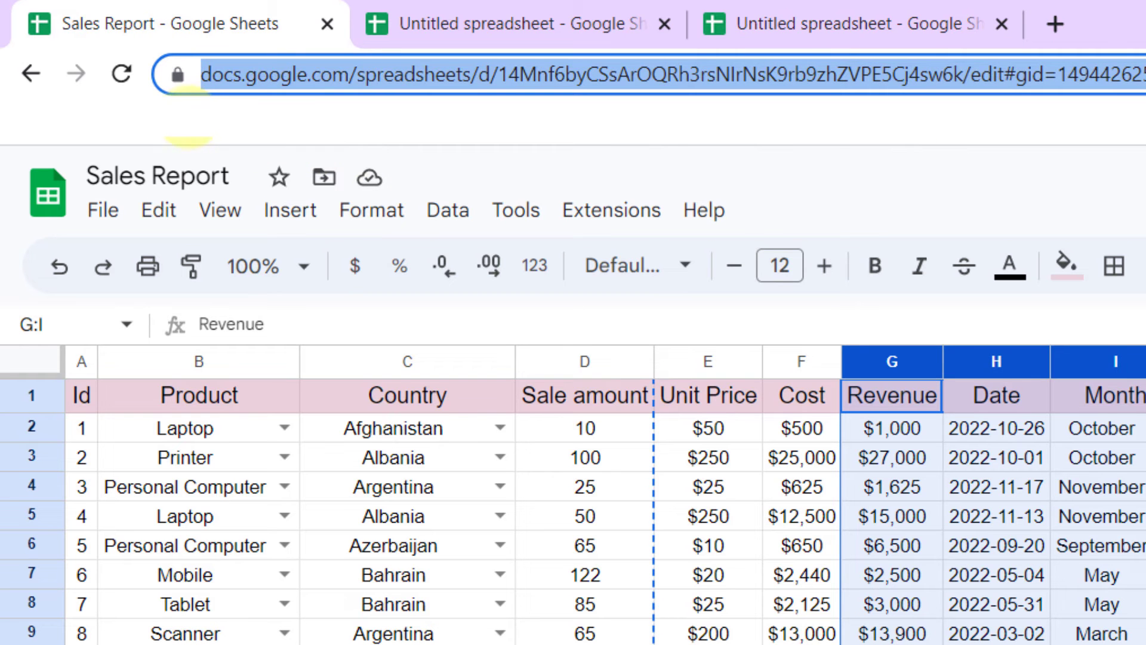
{"action": "key", "text": "ctrl+c"}
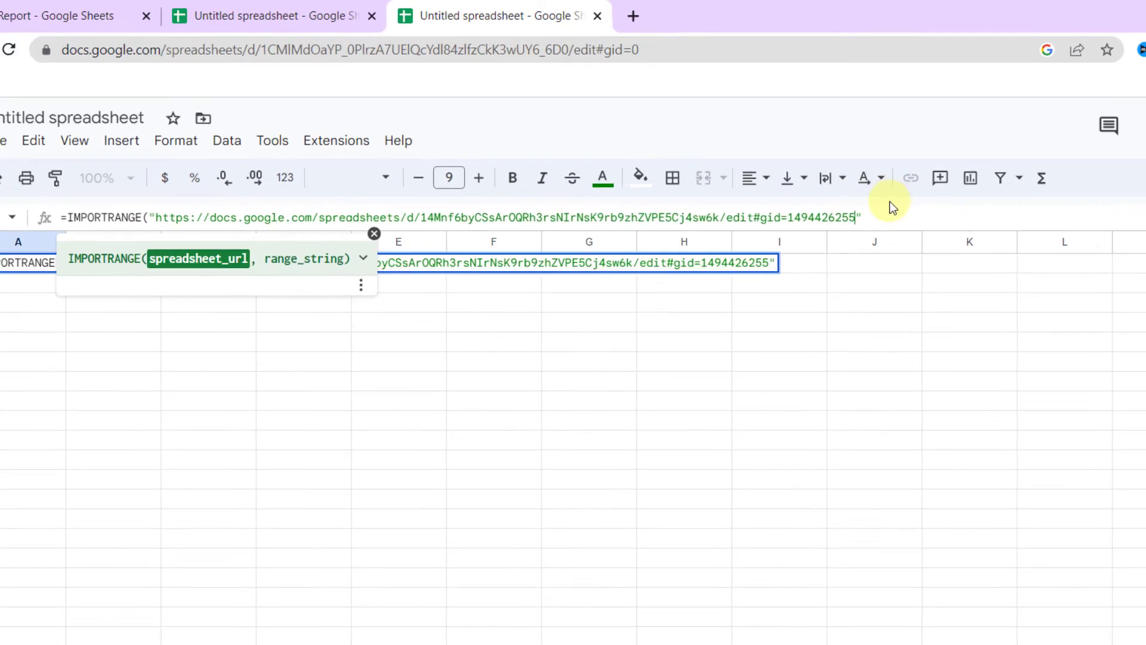
Step: Finish the formula with the URL and range "Data!G1:I", giving #REF! in A1
{"action": "type", "text": ",\""}
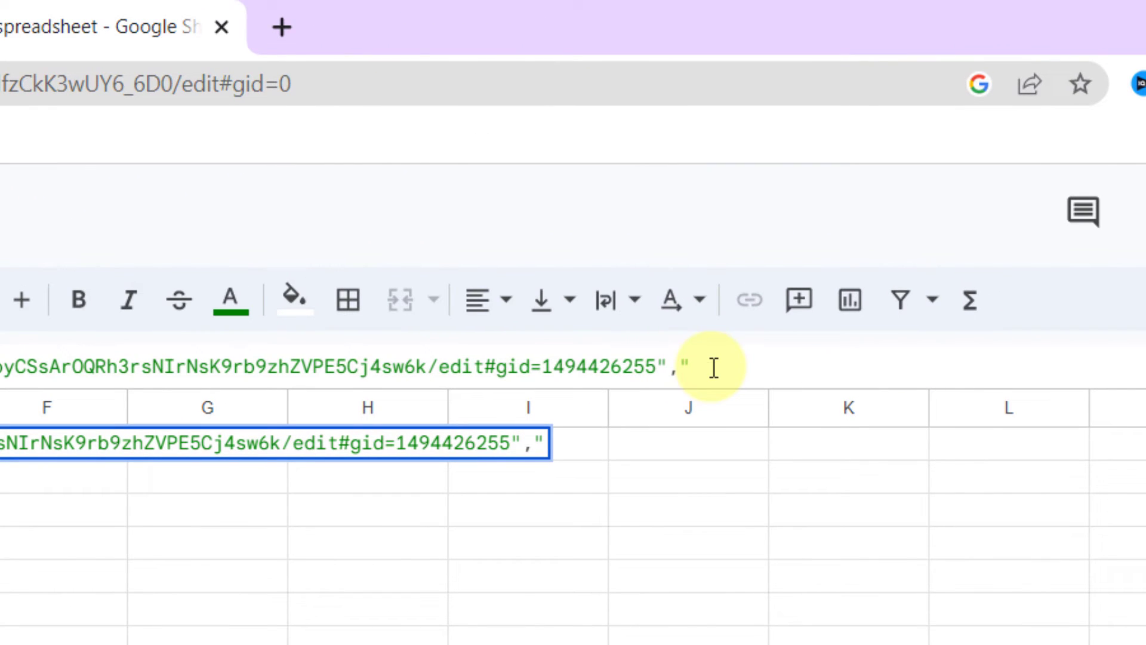
{"action": "type", "text": "Data"}
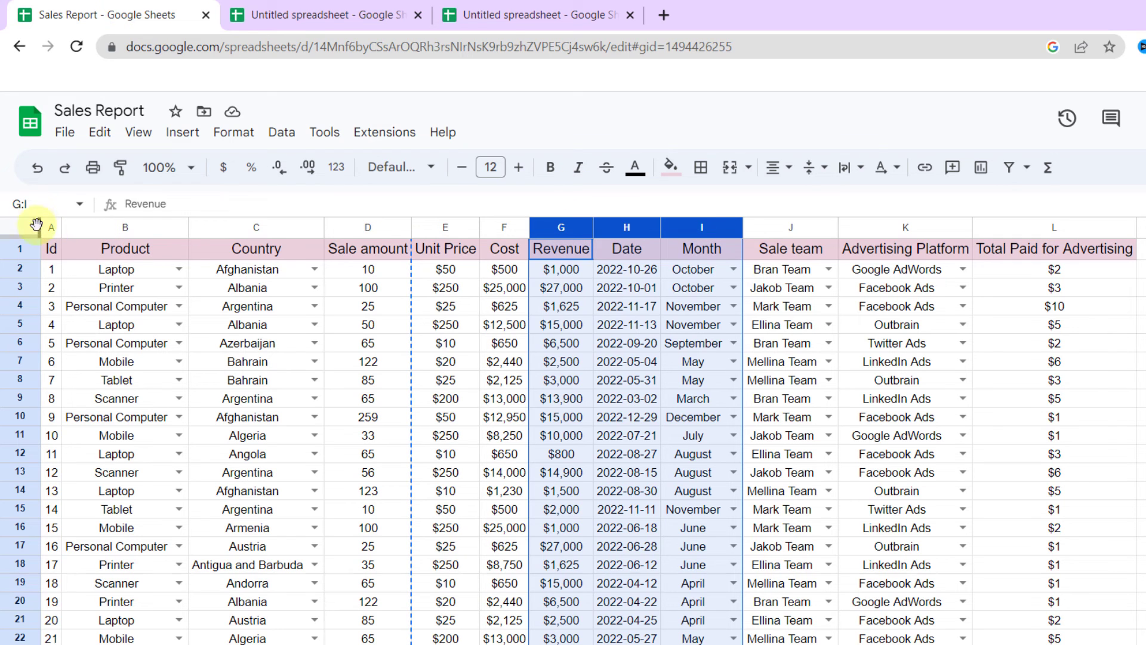
{"action": "left_click", "coordinate": [325, 14]}
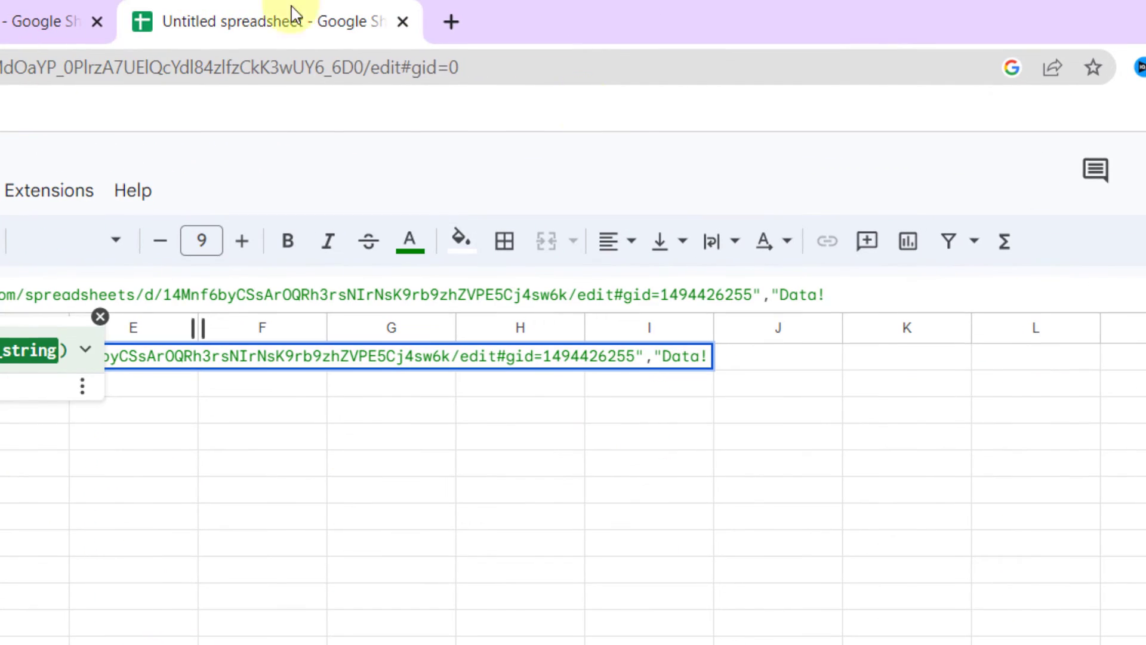
{"action": "type", "text": "G"}
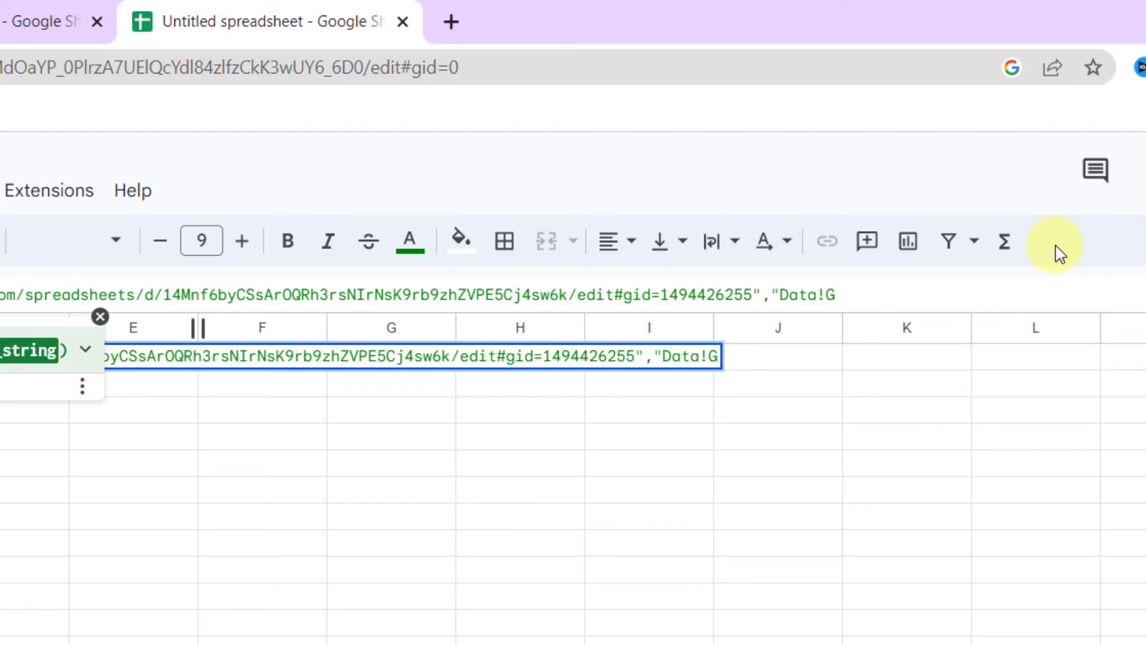
{"action": "type", "text": "1:I\""}
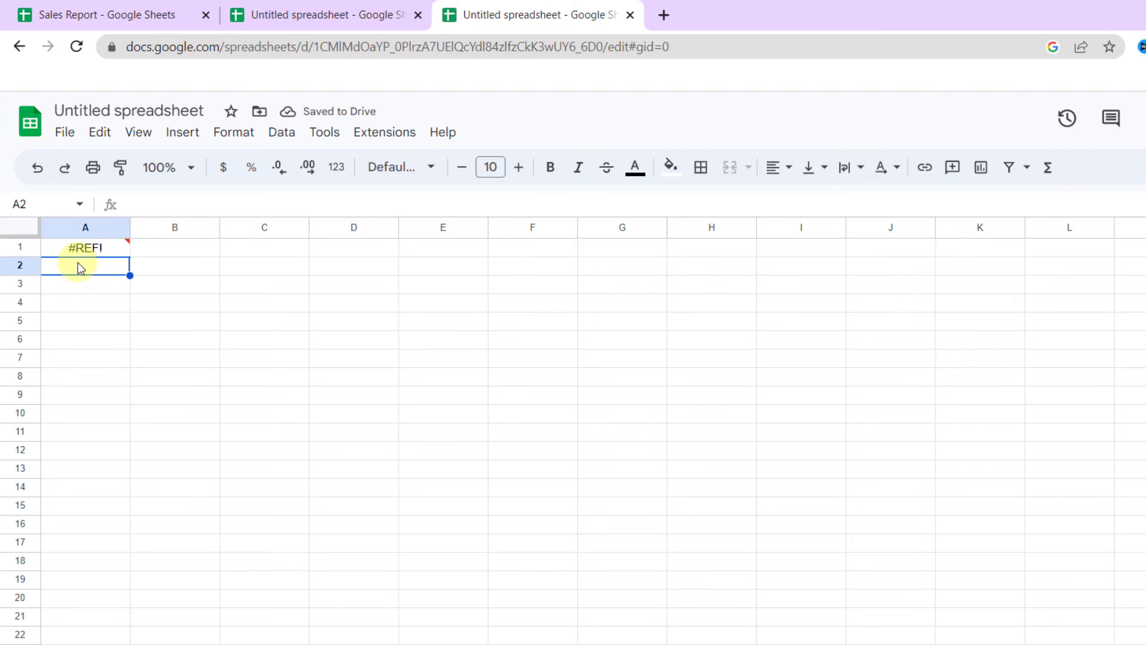
Step: Allow access on the #REF! cell so the second spreadsheet connects to Sales Report
{"action": "left_click", "coordinate": [84, 248]}
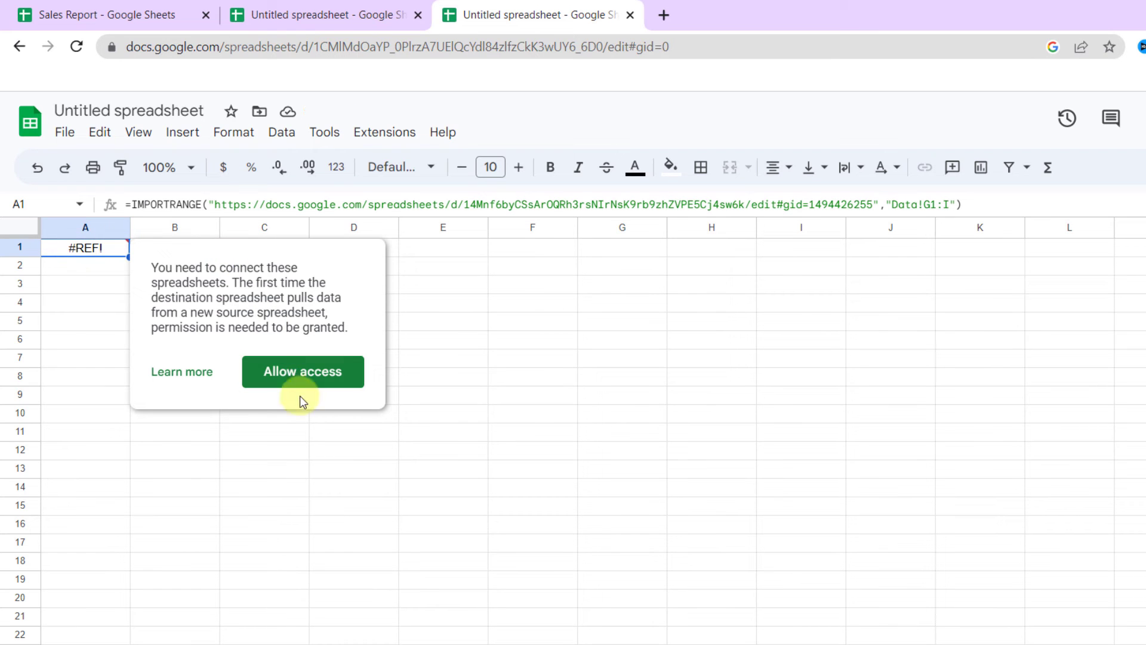
{"action": "left_click", "coordinate": [302, 371]}
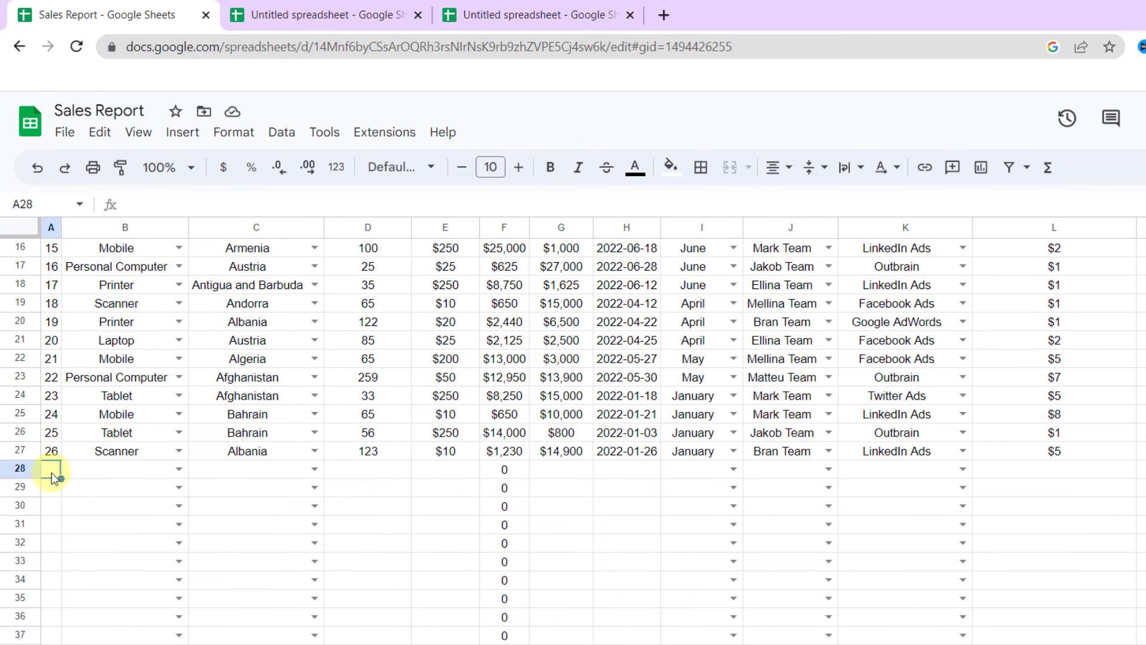
Step: Enter row 27 in Sales Report: Scanner, Andorra, 50, $15,000, 2023-04-11, May, Ellina Team
{"action": "left_click", "coordinate": [124, 469]}
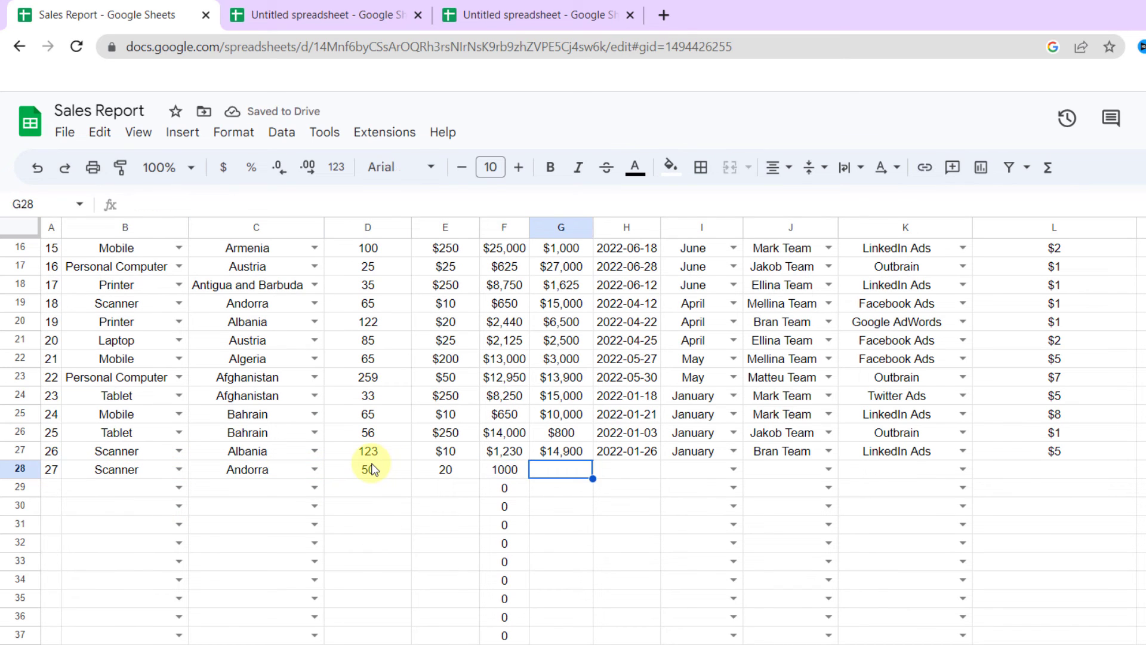
{"action": "left_click", "coordinate": [625, 468]}
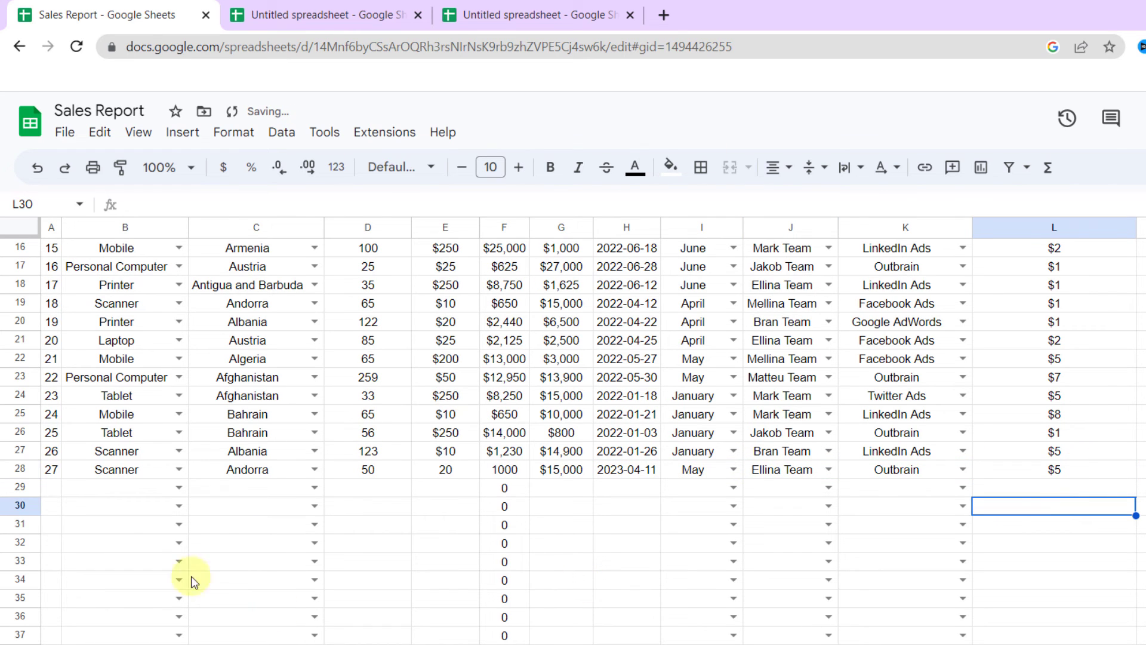
{"action": "left_click", "coordinate": [321, 15]}
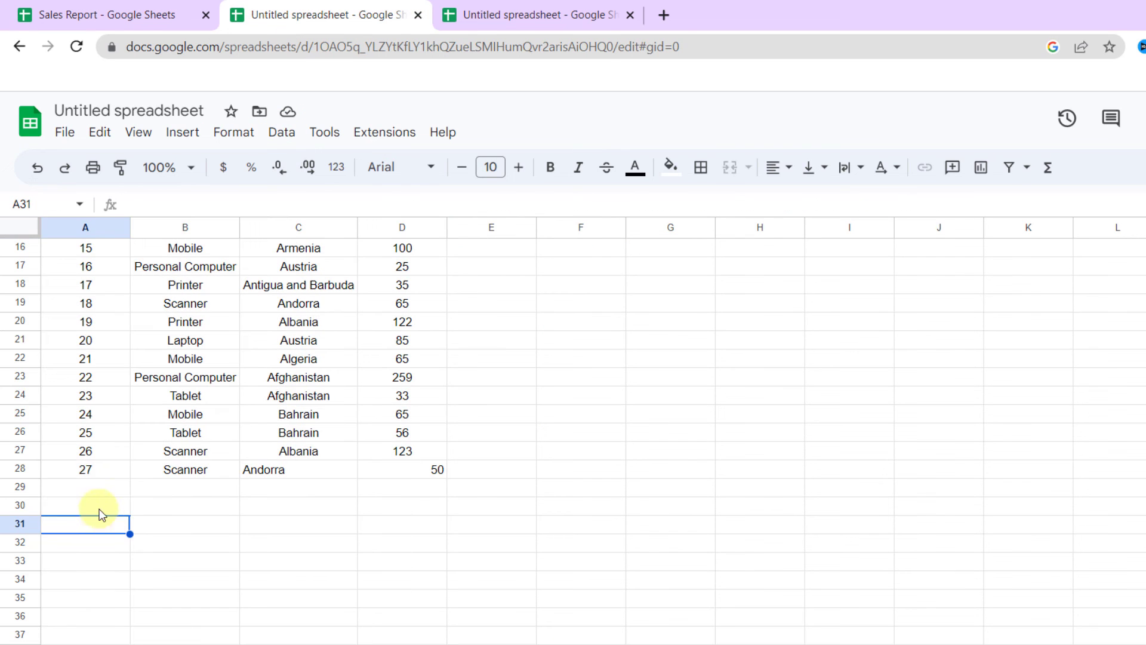
{"action": "mouse_move", "coordinate": [406, 452]}
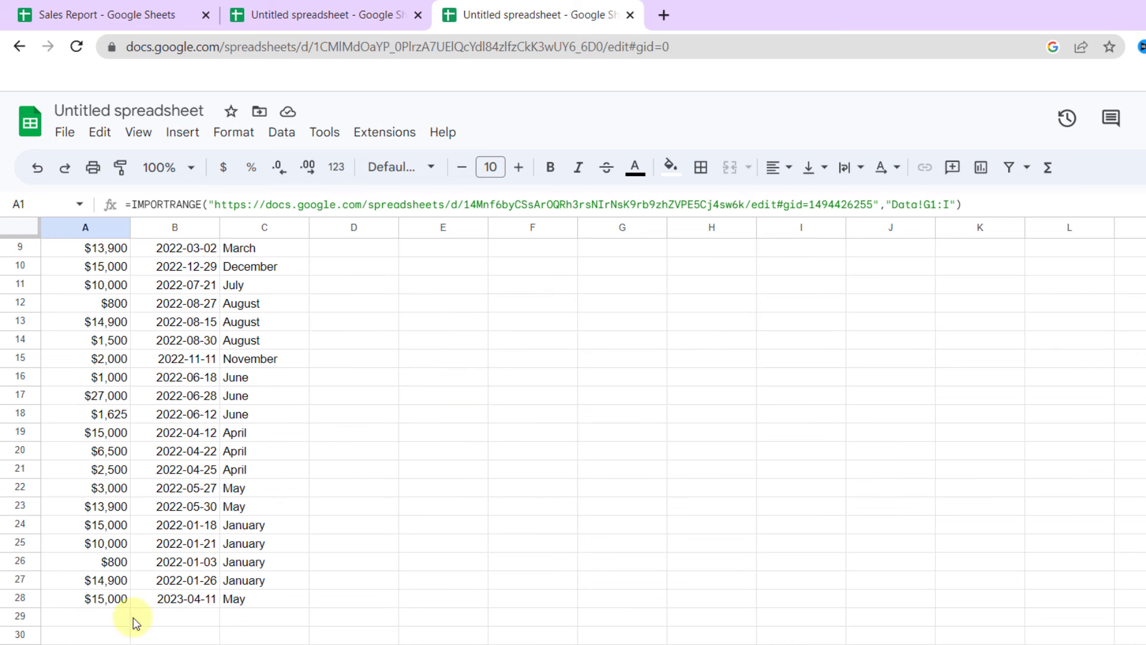
{"action": "mouse_move", "coordinate": [240, 599]}
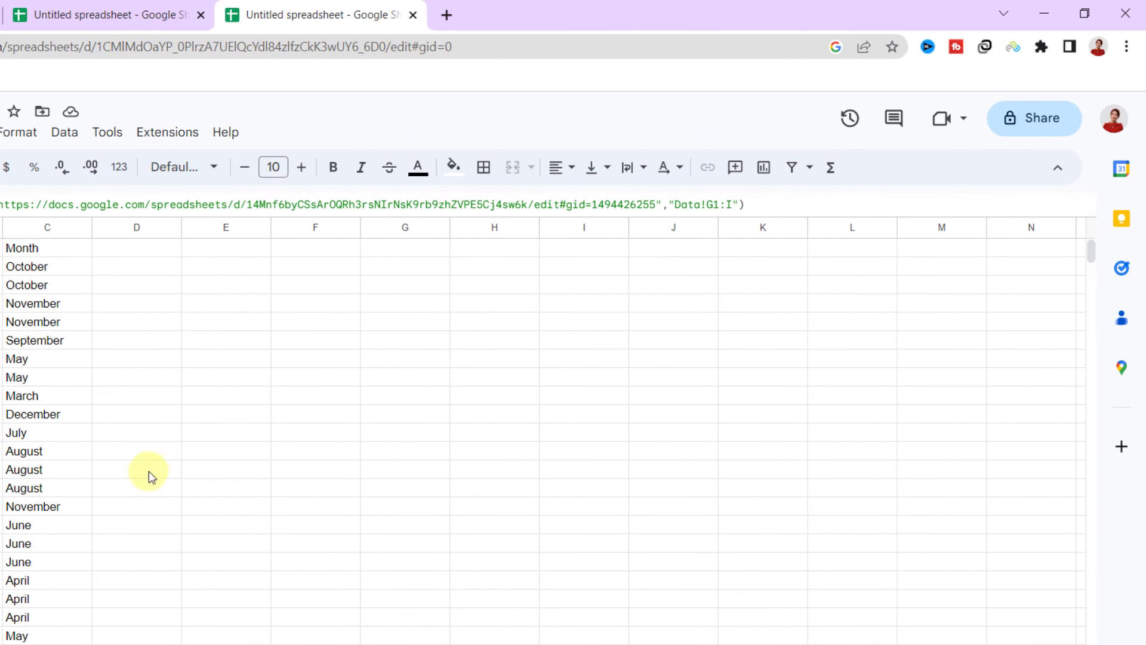
{"action": "mouse_move", "coordinate": [1033, 118]}
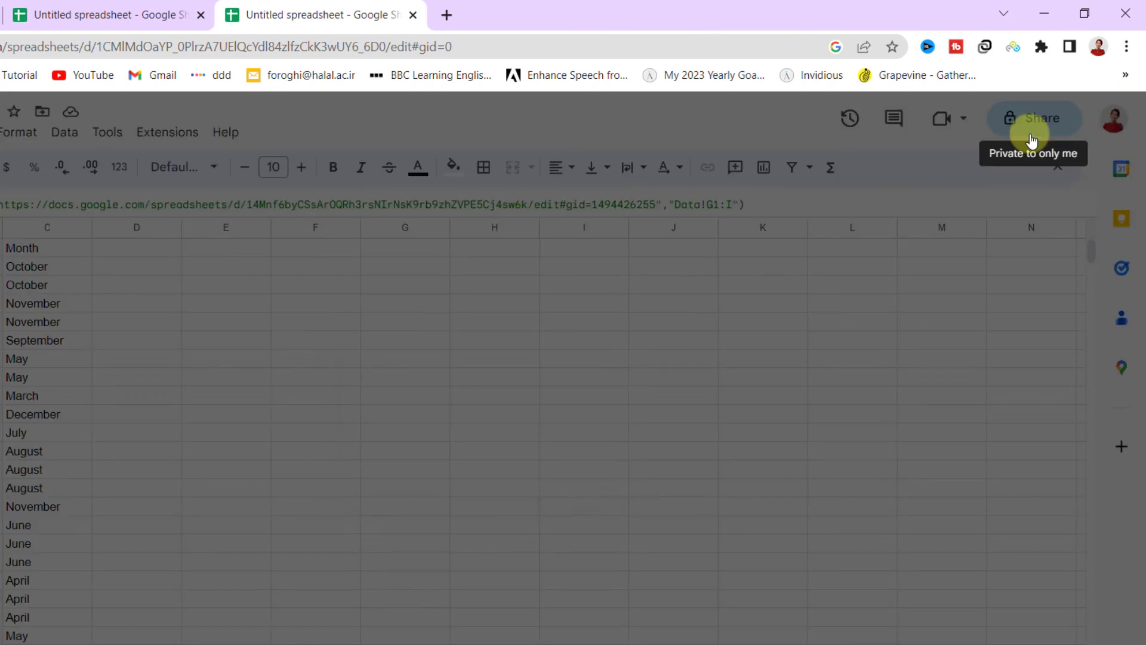
{"action": "mouse_move", "coordinate": [556, 503]}
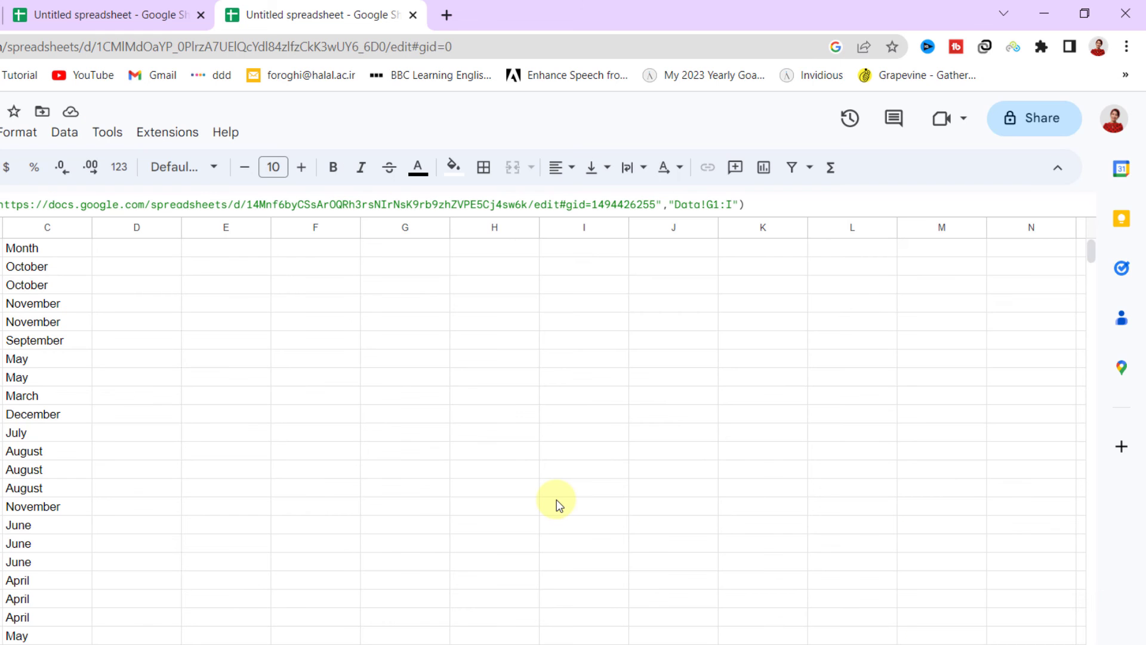
Step: Bring up the Share dialog for the second untitled spreadsheet, still restricted to its owner
{"action": "left_click", "coordinate": [1035, 118]}
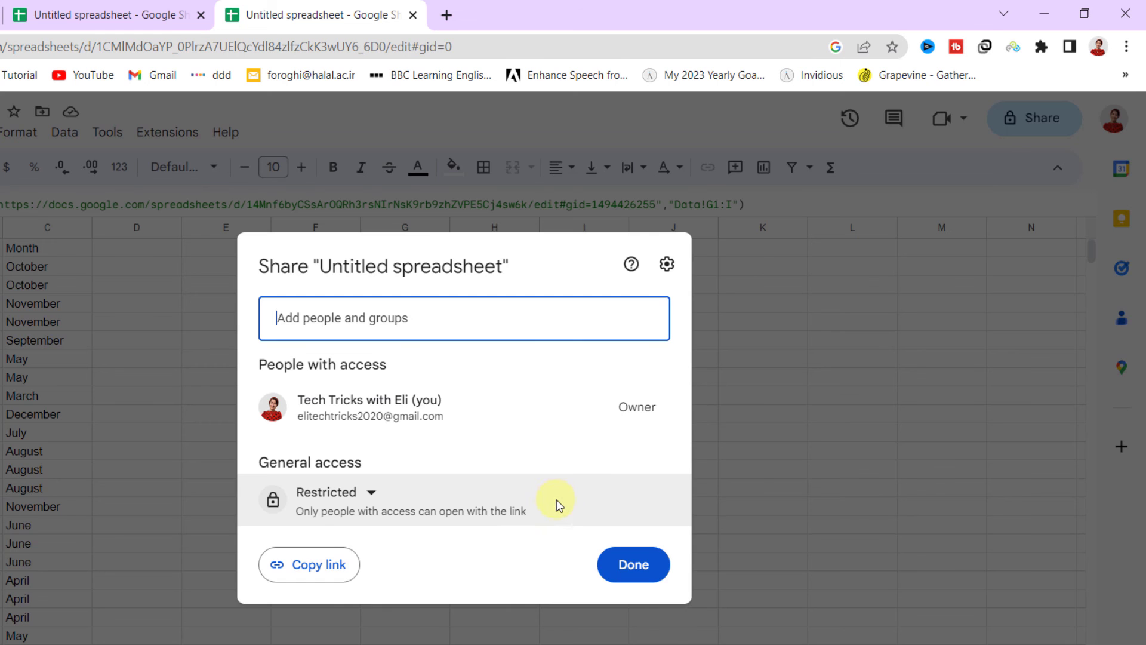